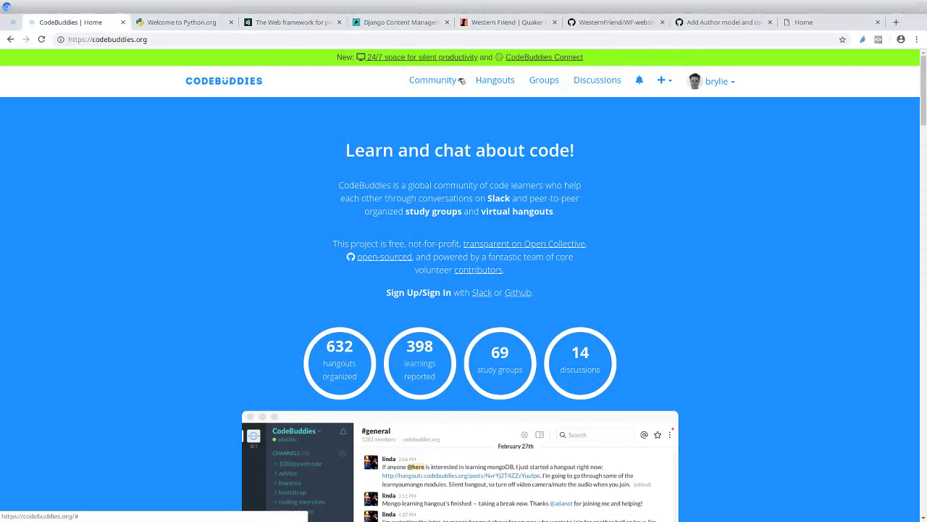
# Step: Look over the CodeBuddies, Python and Django tabs, then land on the WF-website GitHub repository
pyautogui.click(433, 80)
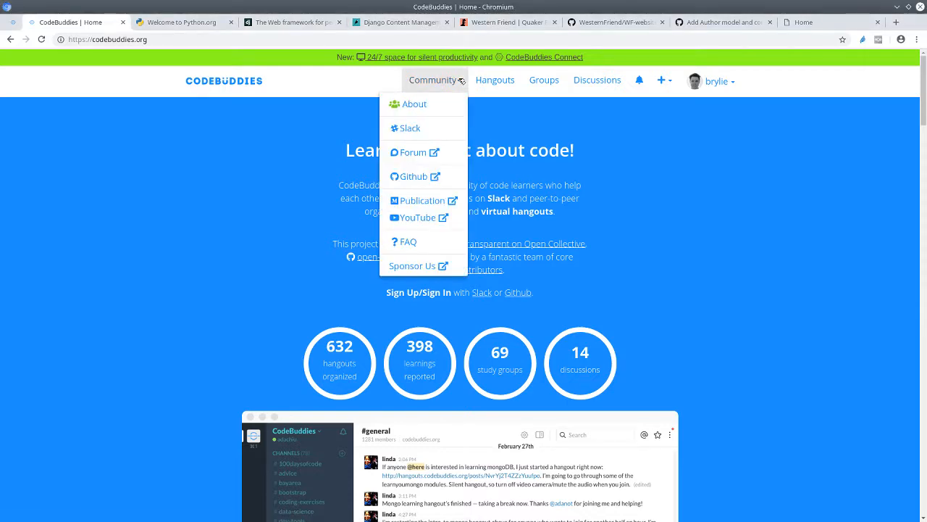
pyautogui.click(176, 21)
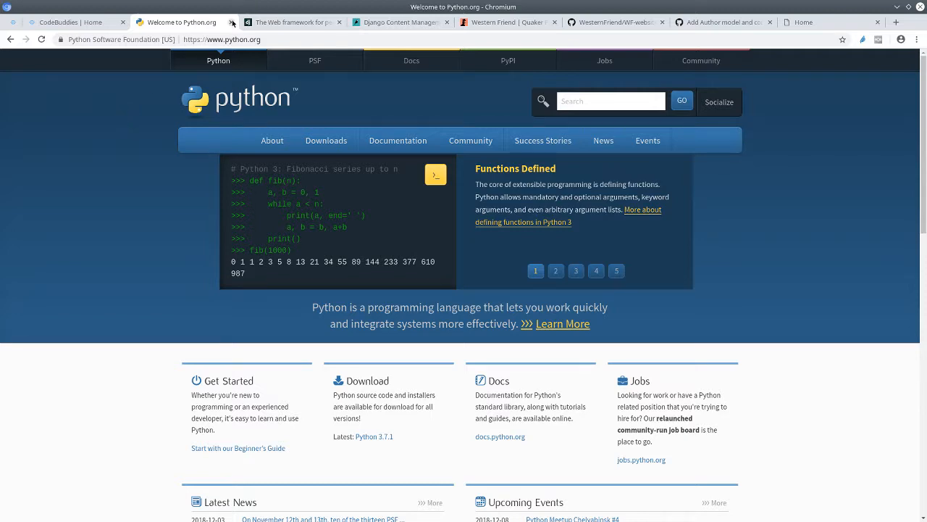
pyautogui.click(290, 22)
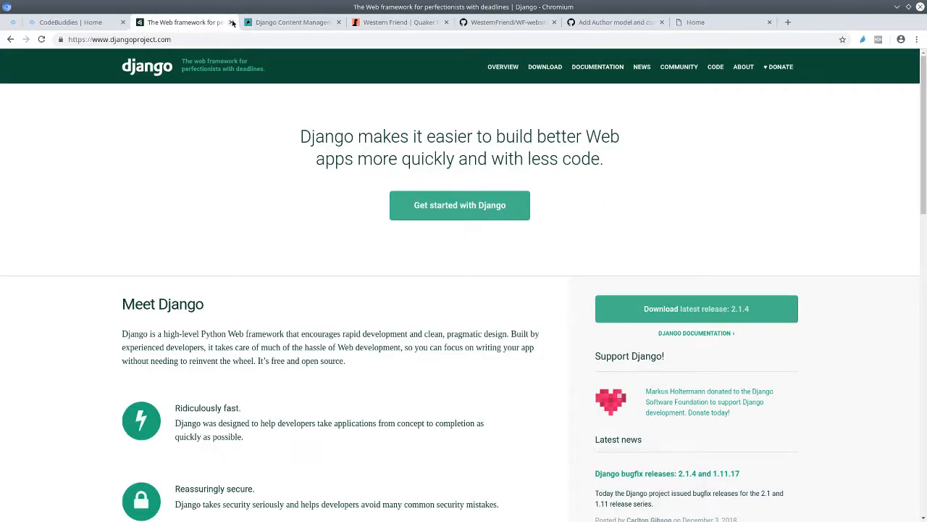
pyautogui.click(181, 21)
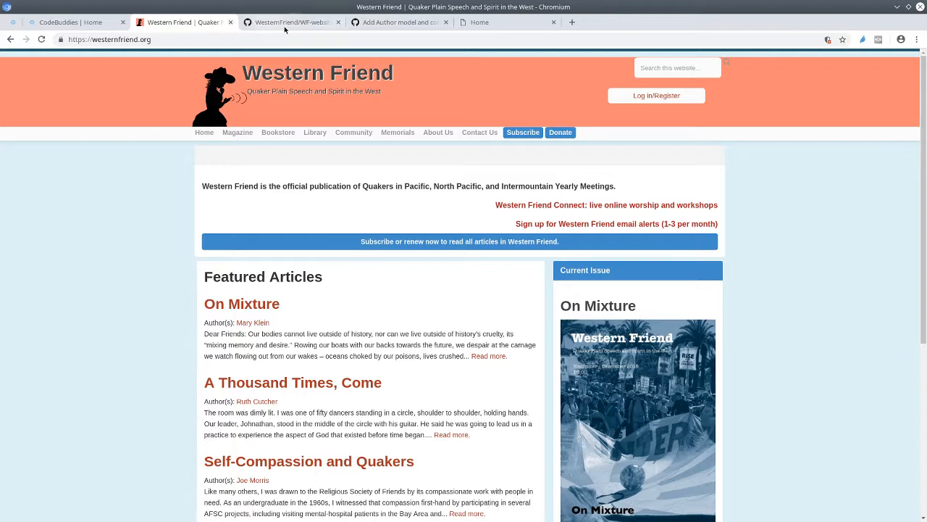
pyautogui.click(290, 21)
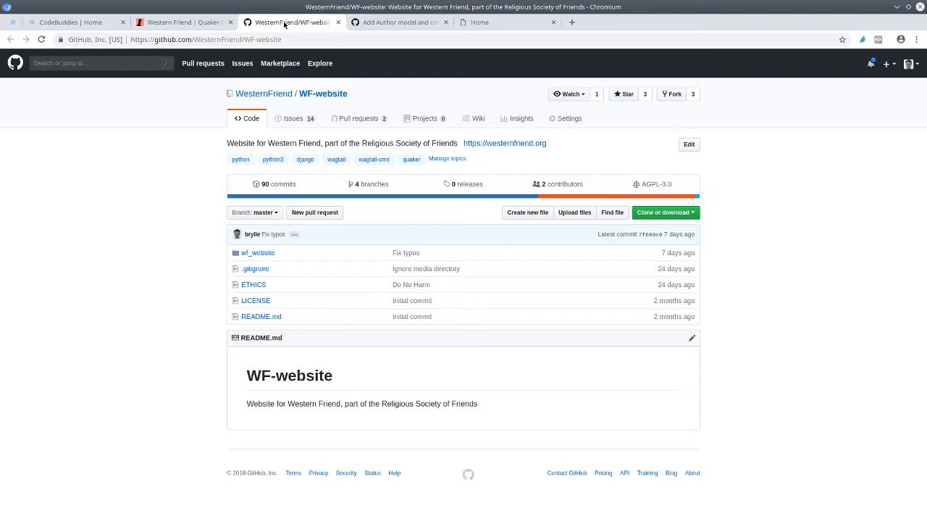
# Step: From the Add Author model issue #21, follow its linked pull request 'Article authors #37'
pyautogui.click(398, 22)
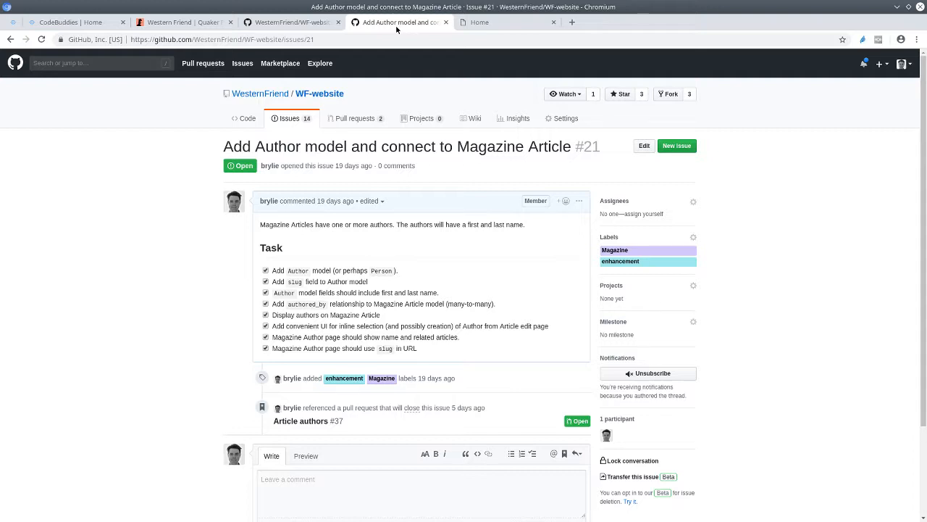
pyautogui.moveTo(307, 420)
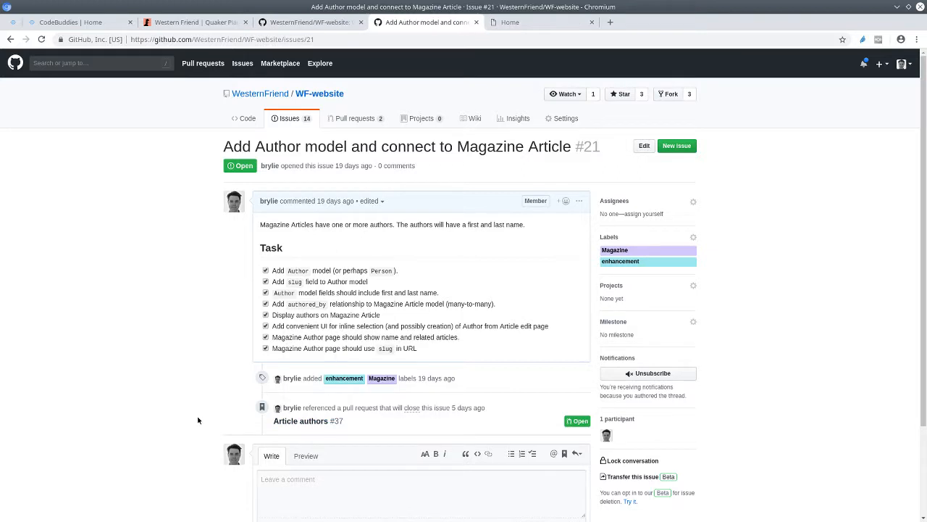
pyautogui.click(307, 420)
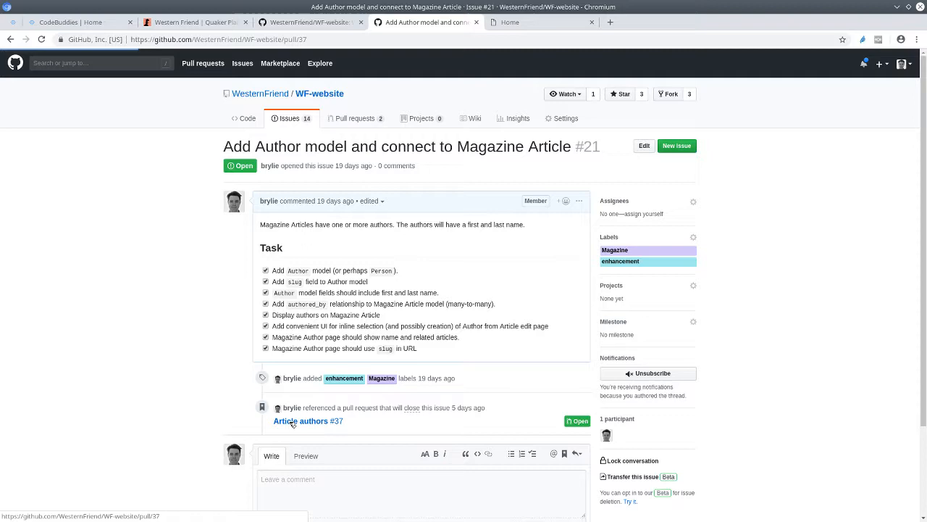
pyautogui.click(307, 421)
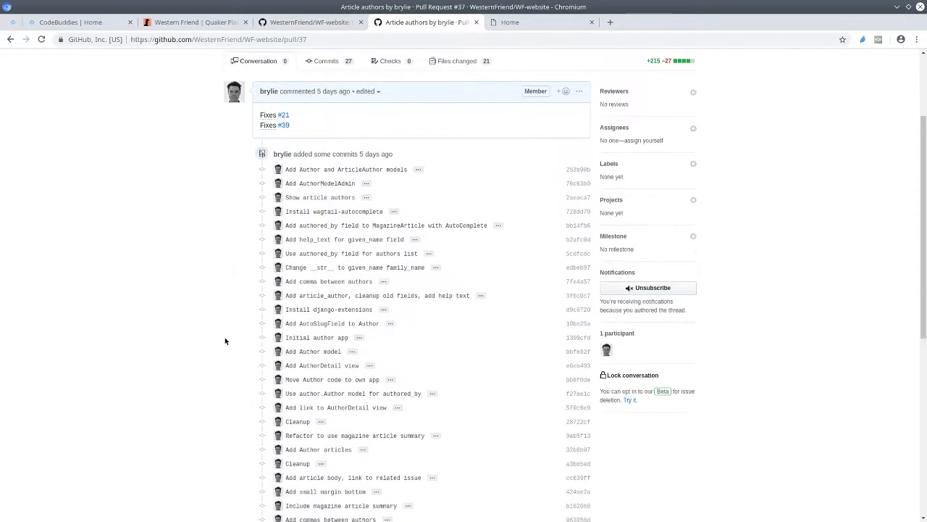
pyautogui.scroll(3)
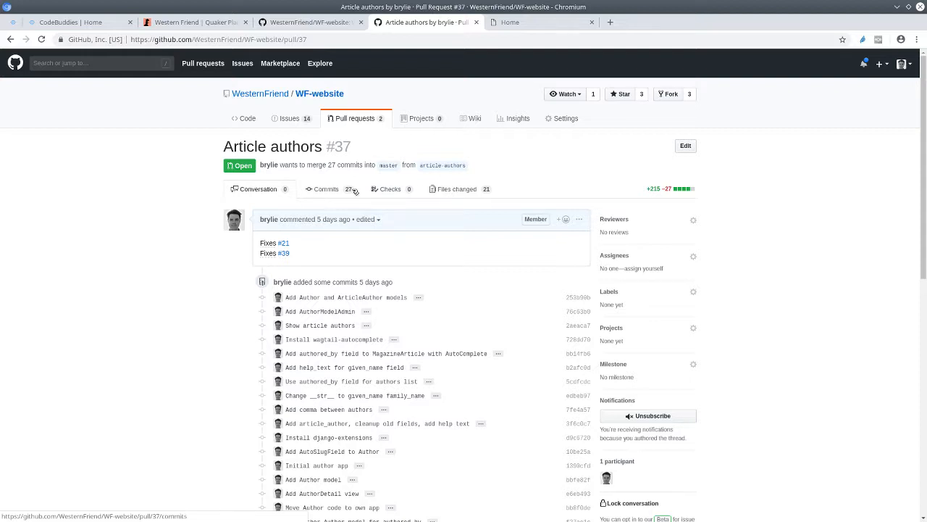
pyautogui.moveTo(510, 22)
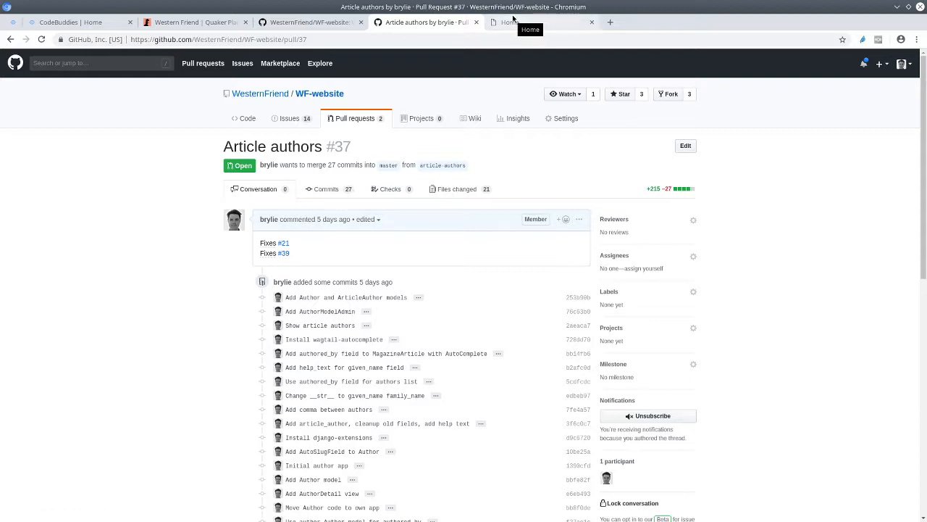
pyautogui.moveTo(513, 21)
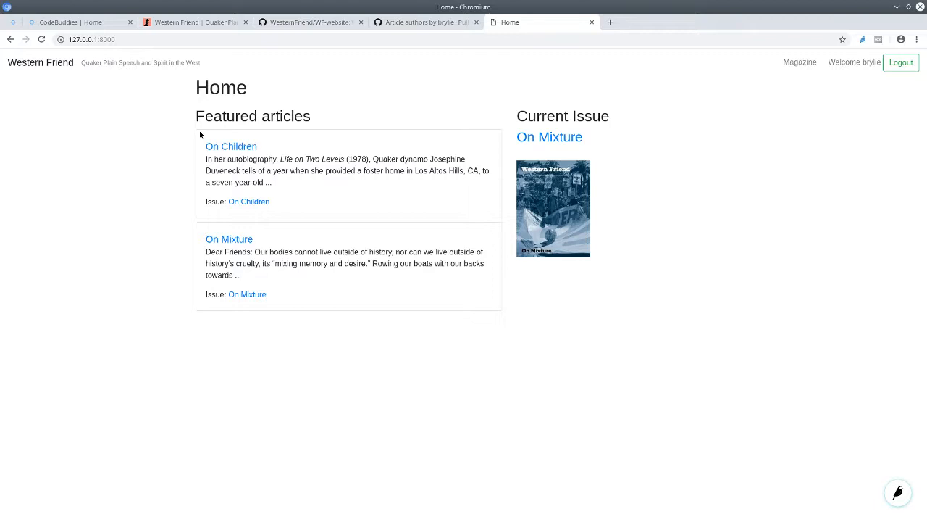
pyautogui.moveTo(236, 127)
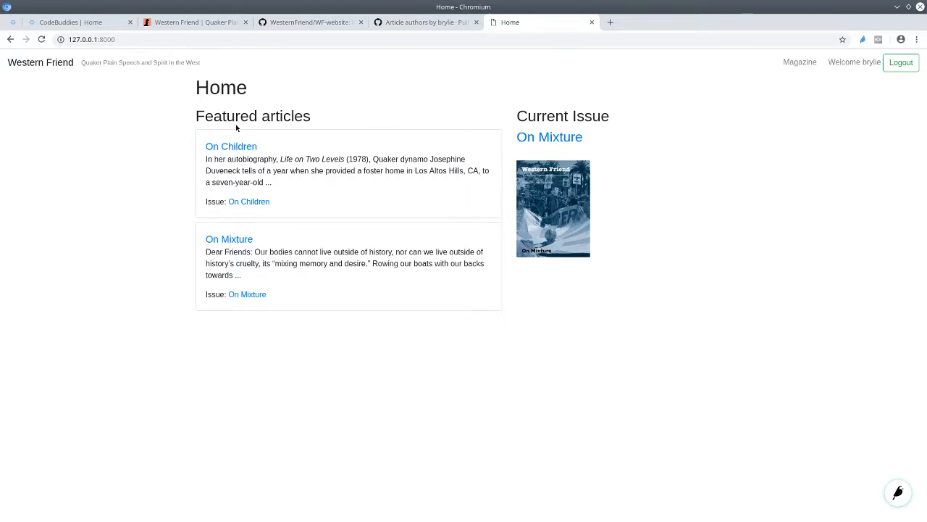
pyautogui.moveTo(493, 220)
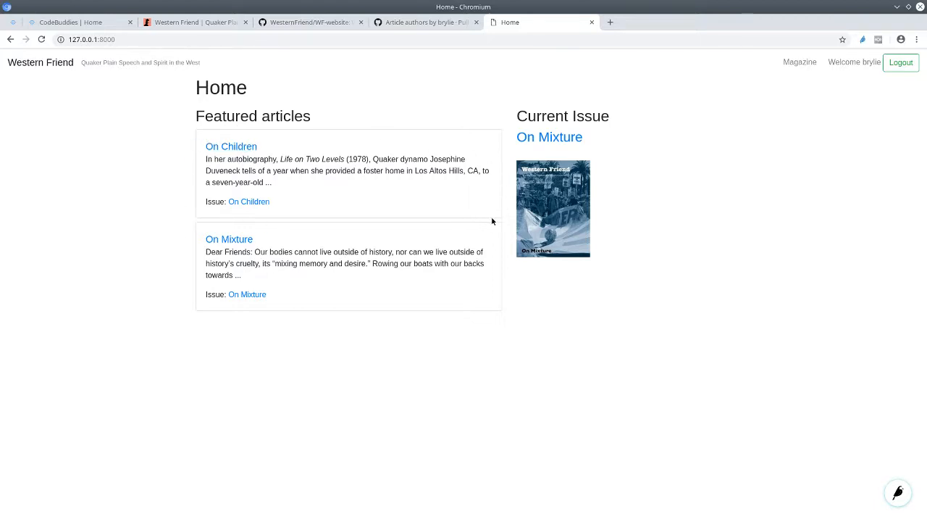
pyautogui.moveTo(231, 145)
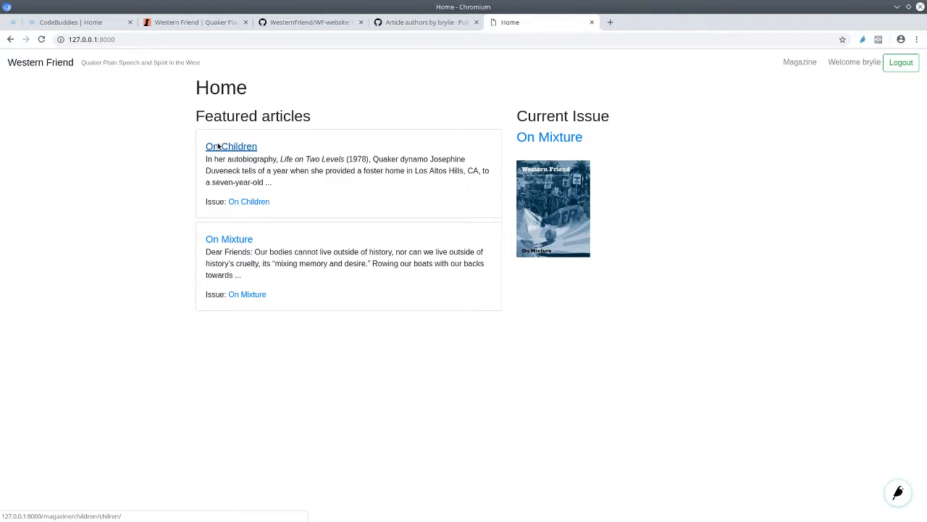
# Step: Go to the On Children article page listing authors Mary Klein and Josephine Duveneck
pyautogui.click(231, 146)
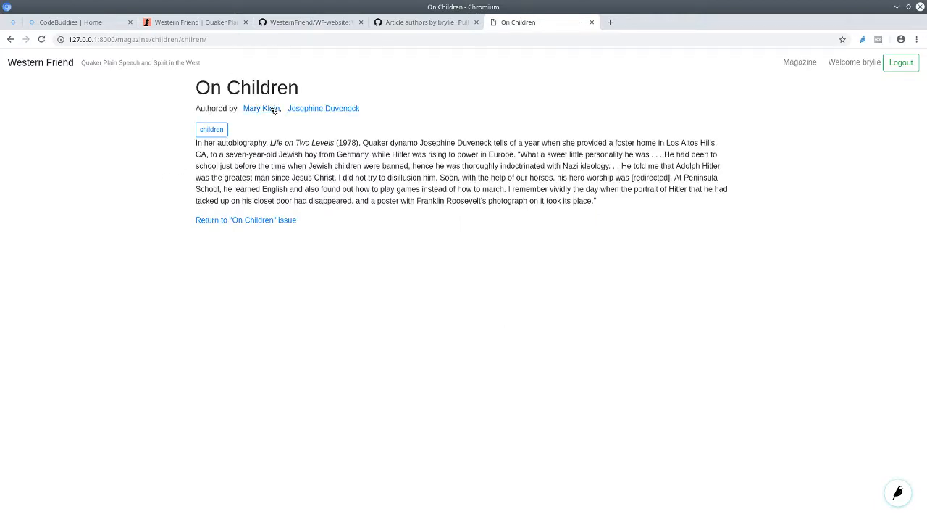
pyautogui.moveTo(260, 108)
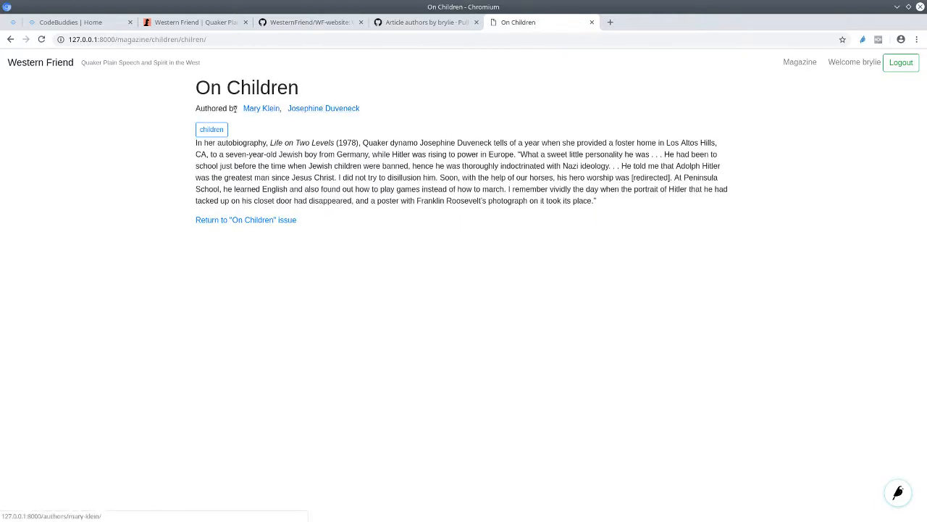
pyautogui.moveTo(191, 113)
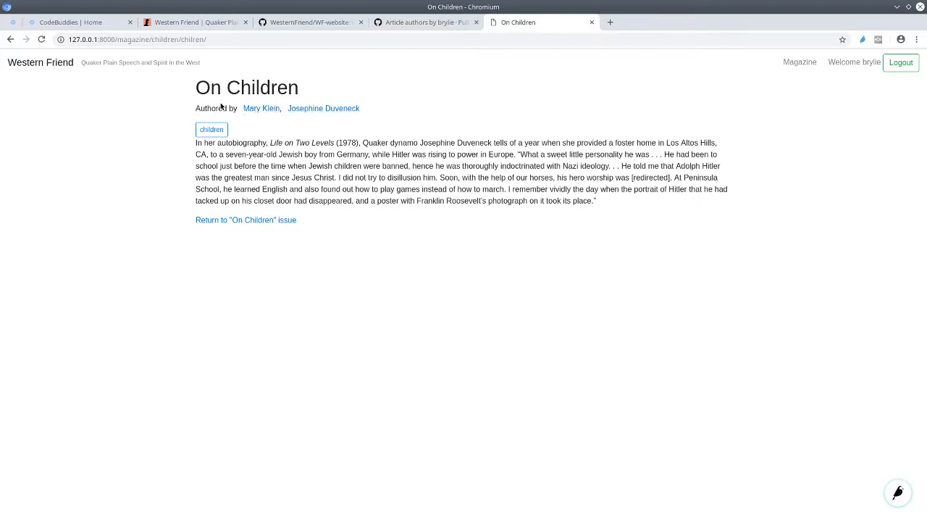
pyautogui.moveTo(261, 107)
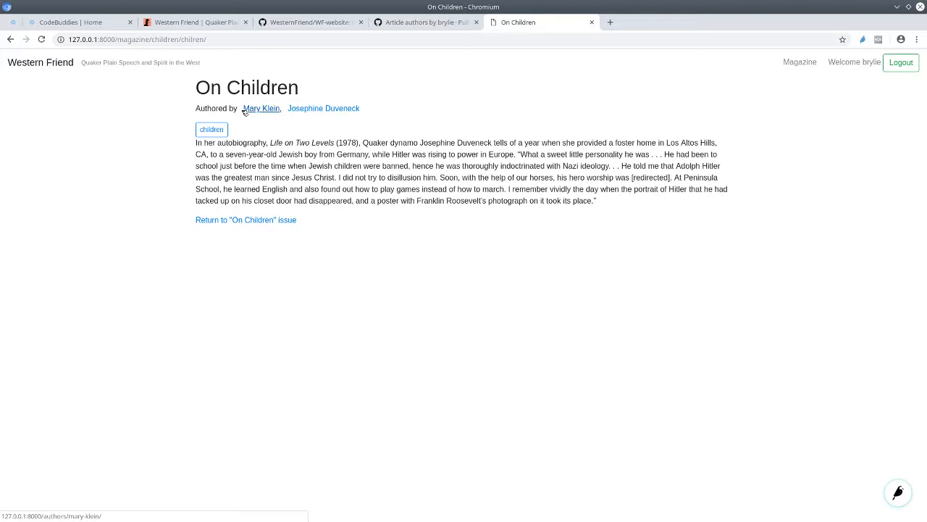
pyautogui.moveTo(231, 109)
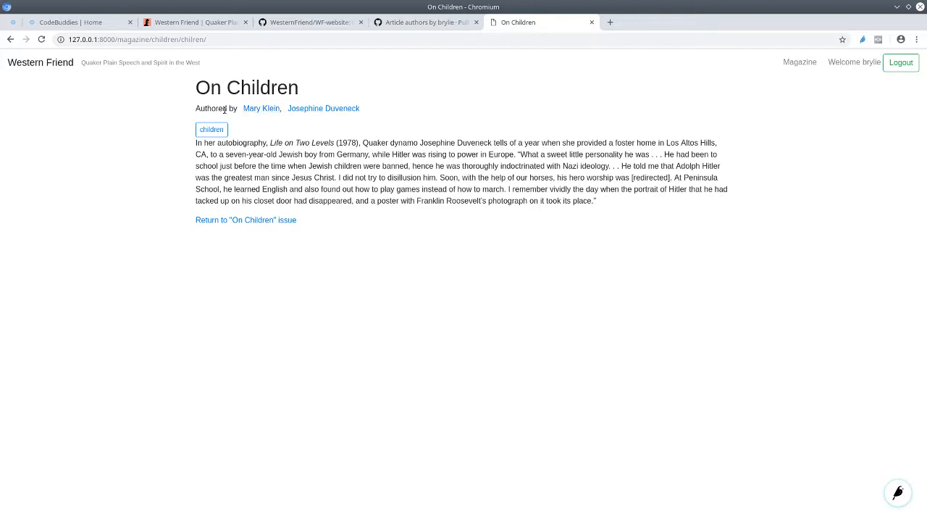
pyautogui.moveTo(260, 107)
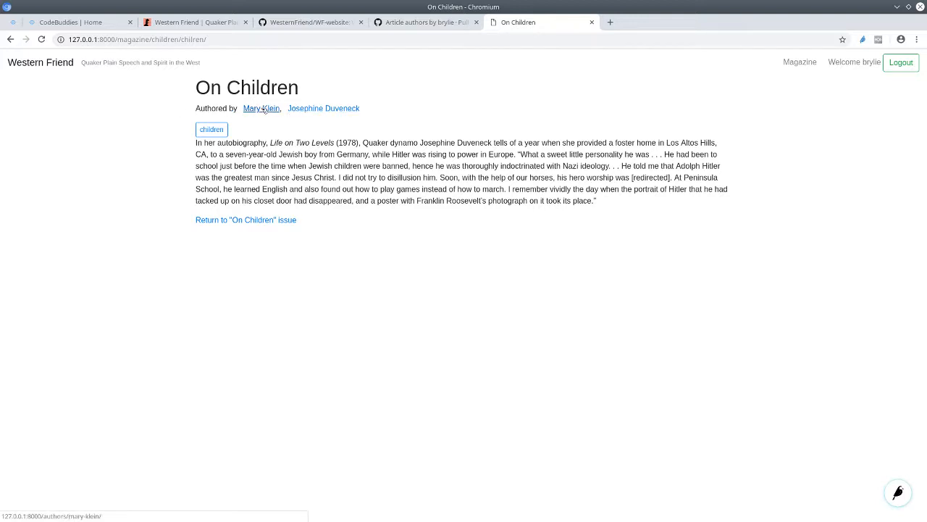
# Step: Visit Mary Klein's author page, the On Children article, then the 'children' tag listing
pyautogui.click(261, 107)
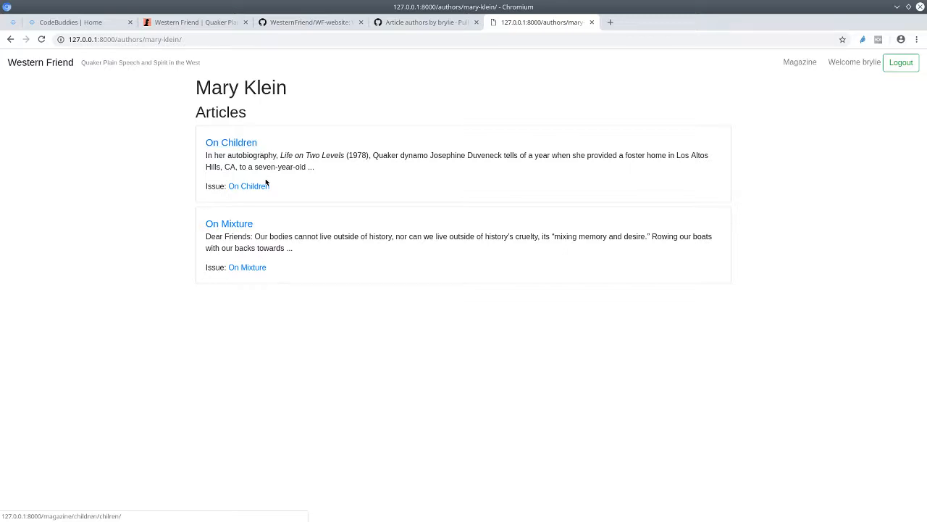
pyautogui.moveTo(304, 158)
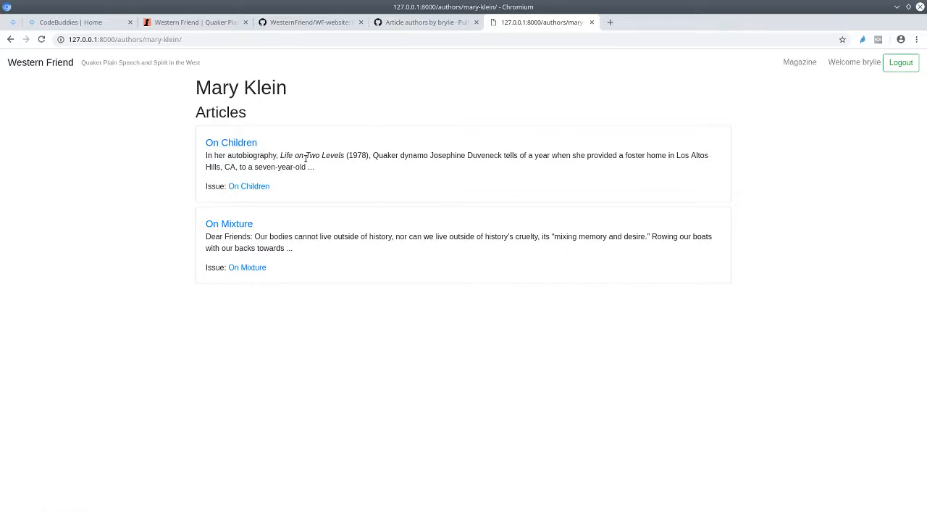
pyautogui.moveTo(281, 201)
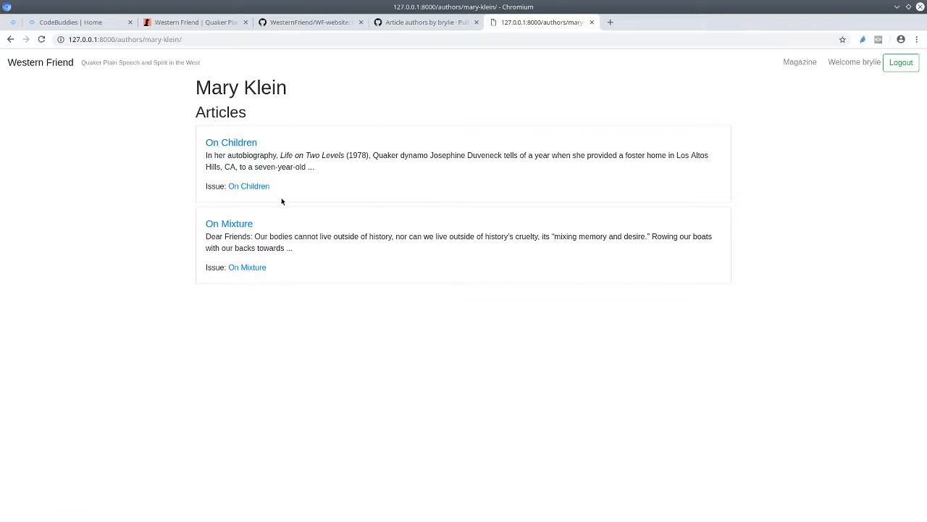
pyautogui.moveTo(292, 109)
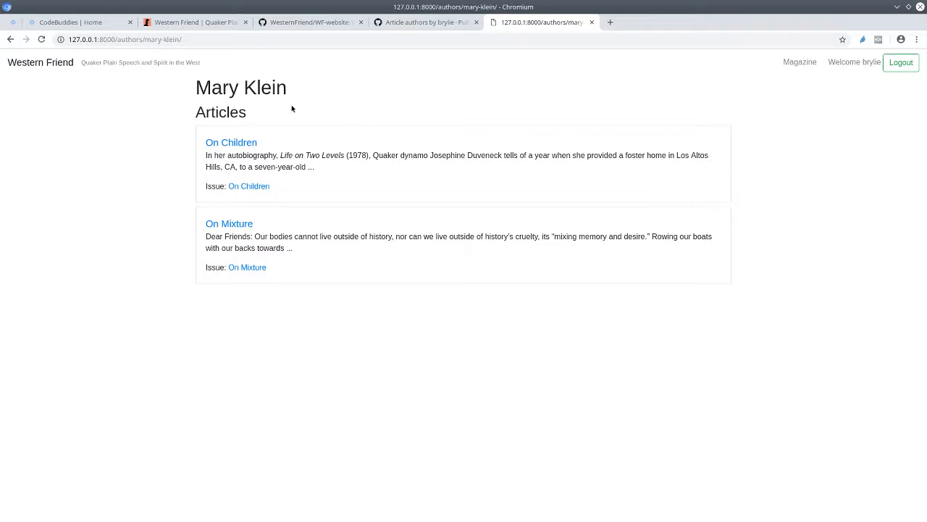
pyautogui.moveTo(232, 142)
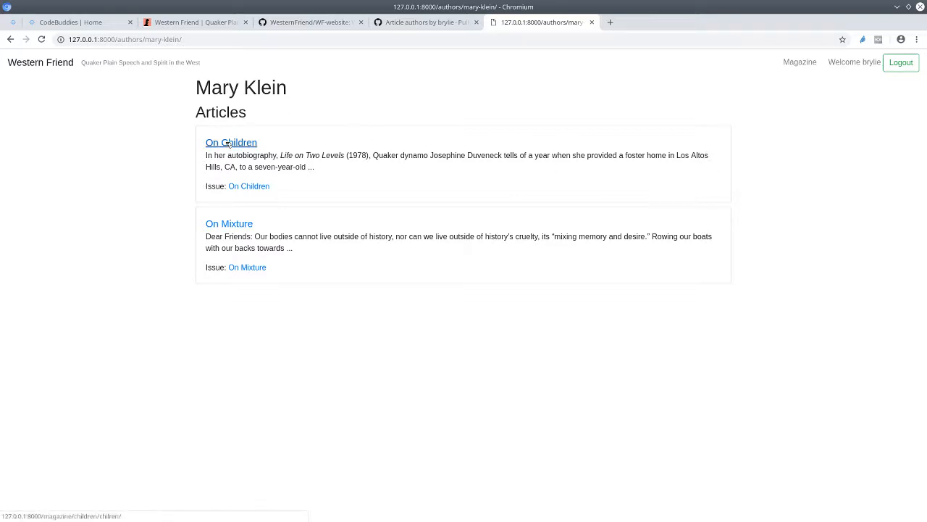
pyautogui.click(232, 142)
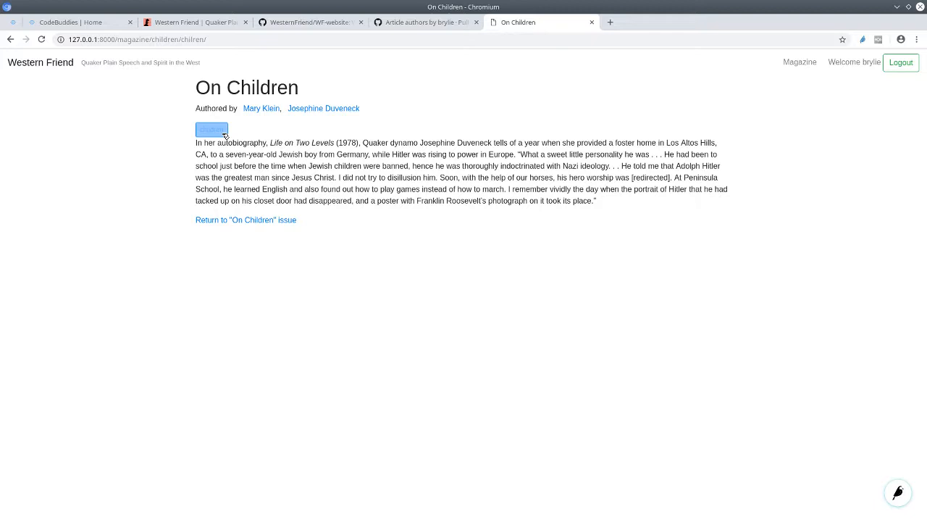
pyautogui.click(211, 129)
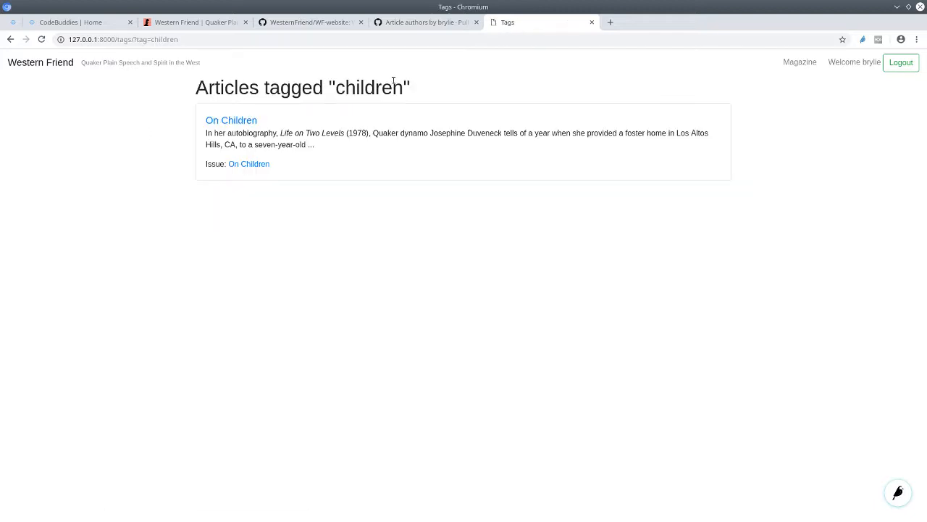
pyautogui.moveTo(206, 131)
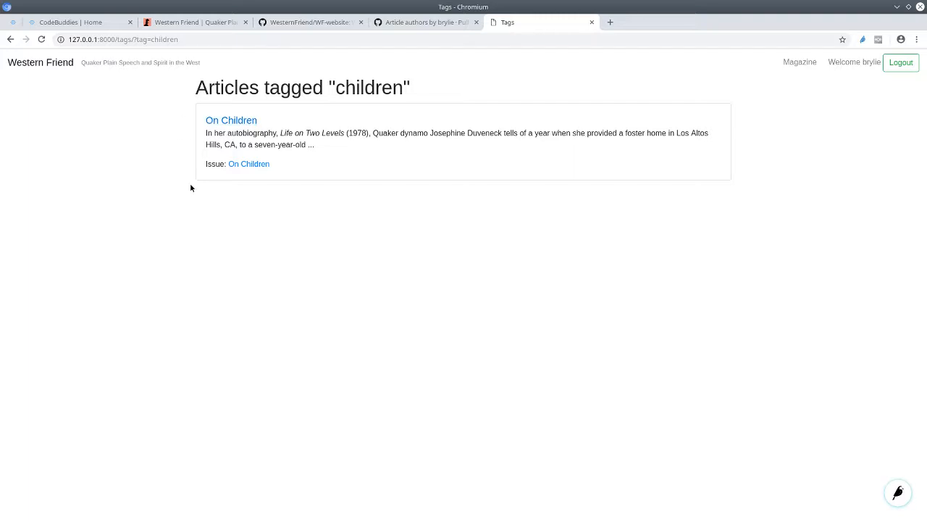
pyautogui.moveTo(186, 154)
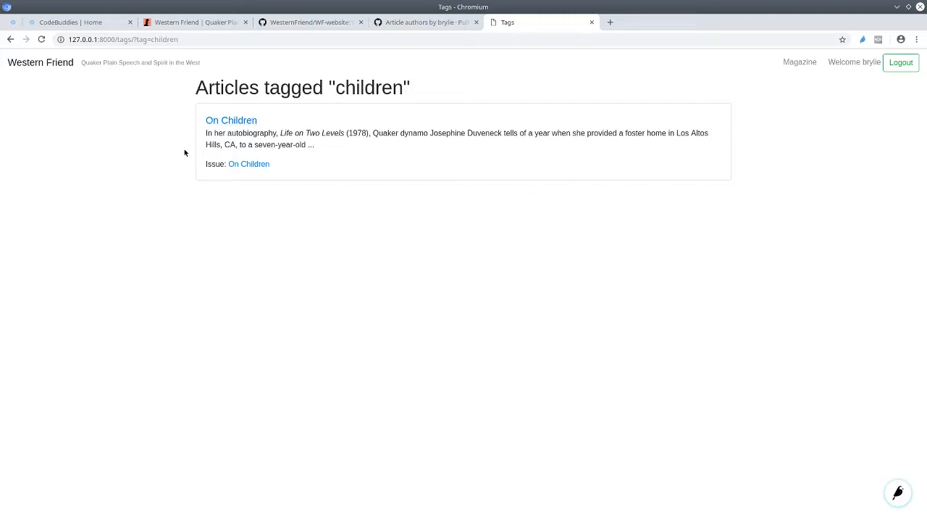
pyautogui.moveTo(452, 93)
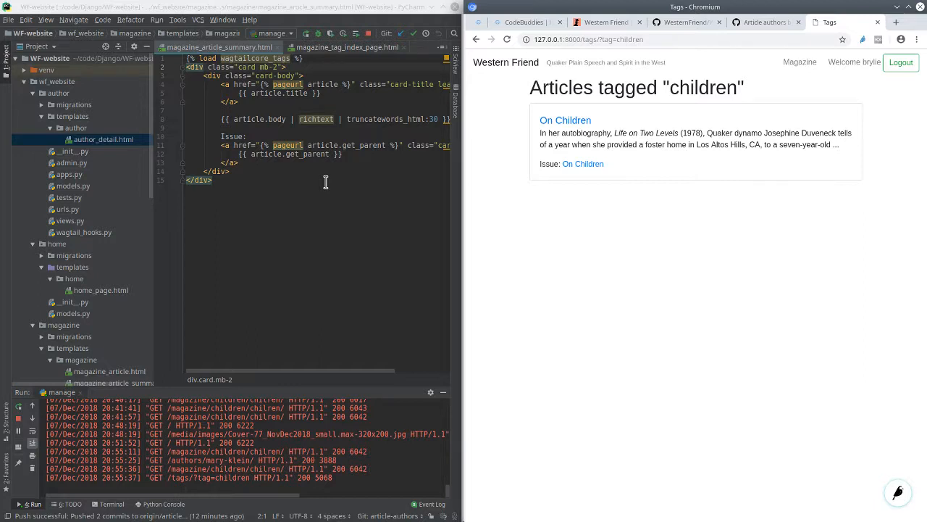
pyautogui.moveTo(536, 110)
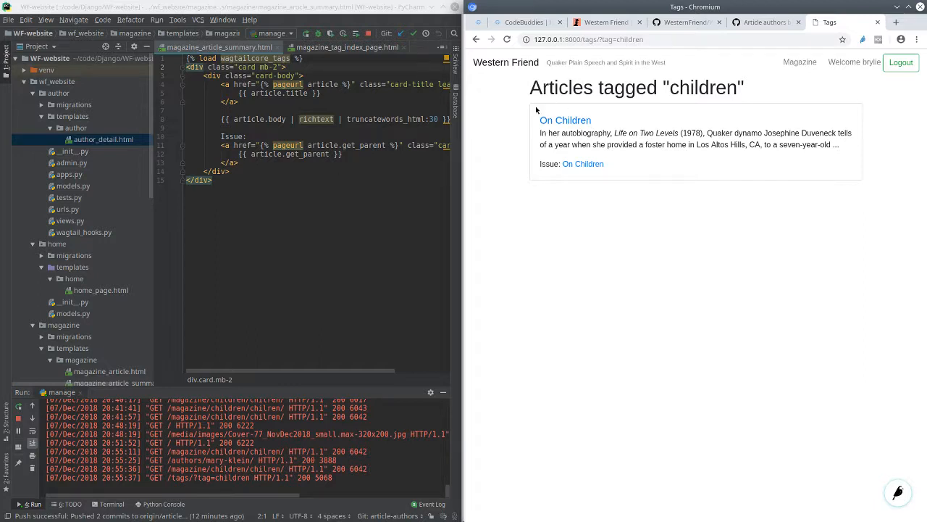
# Step: Return to Mary Klein's author page via On Children and maximize PyCharm on the summary card template
pyautogui.click(565, 120)
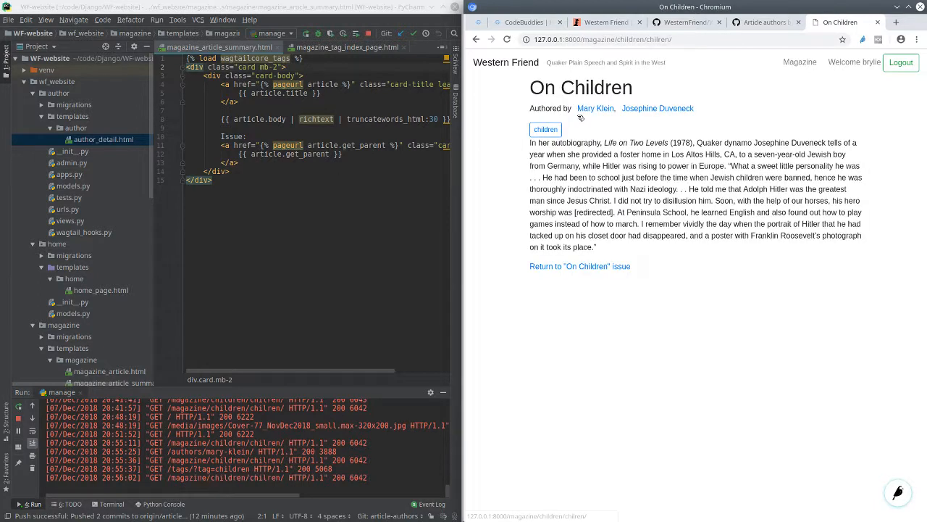
pyautogui.click(595, 107)
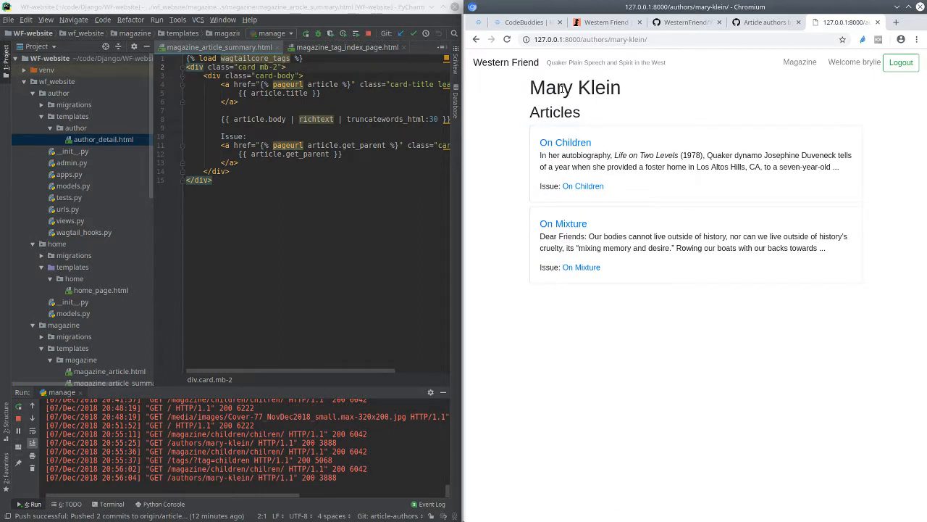
pyautogui.moveTo(565, 142)
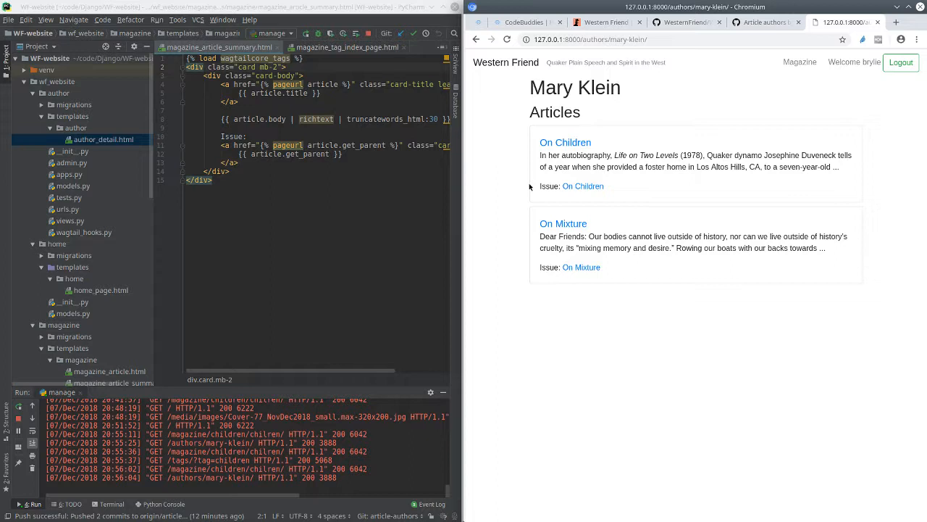
pyautogui.moveTo(558, 206)
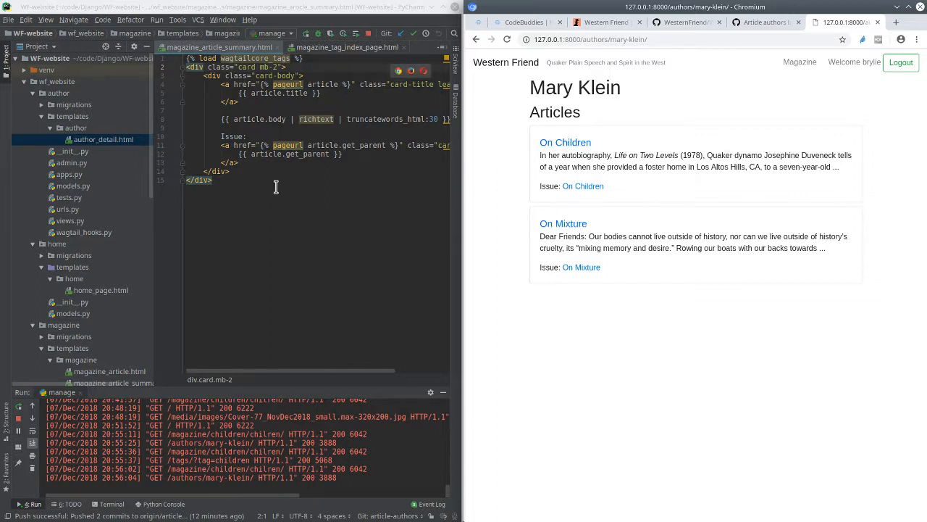
pyautogui.moveTo(267, 18)
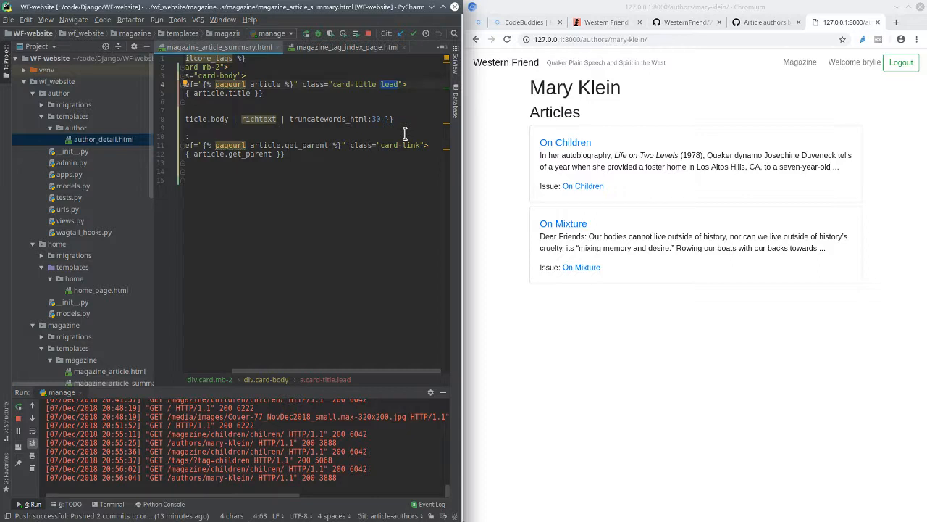
pyautogui.moveTo(565, 142)
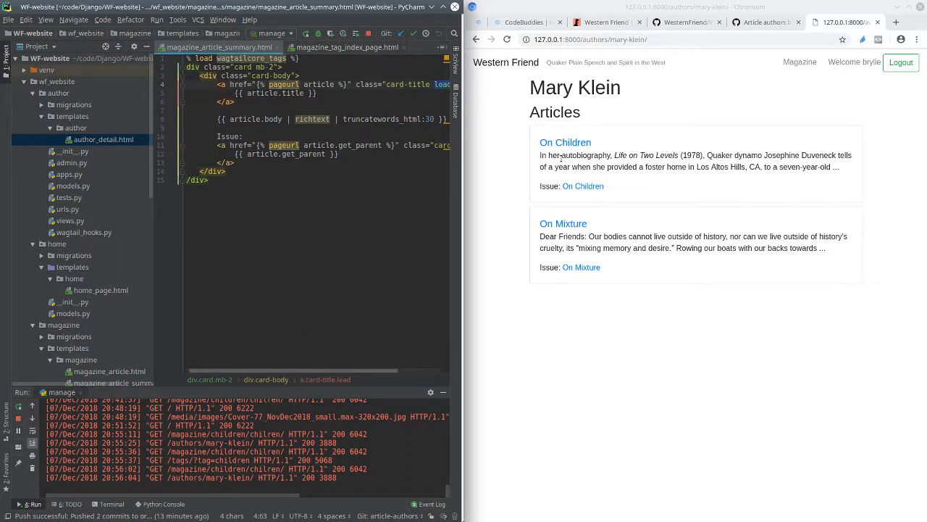
pyautogui.moveTo(440, 261)
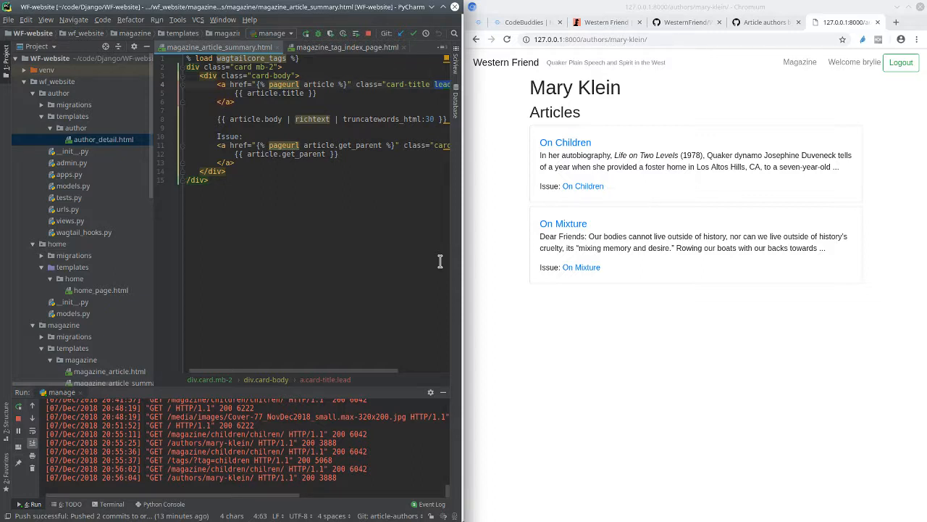
pyautogui.moveTo(379, 274)
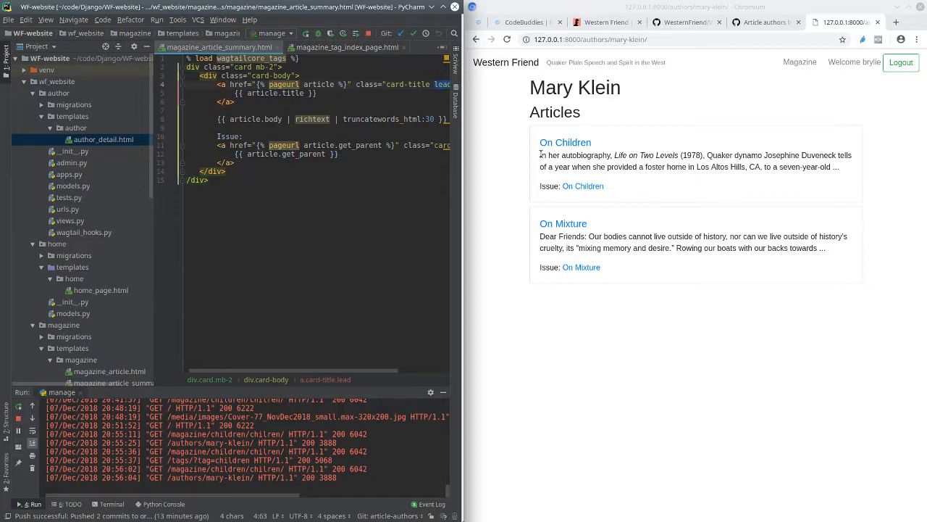
pyautogui.doubleClick(379, 119)
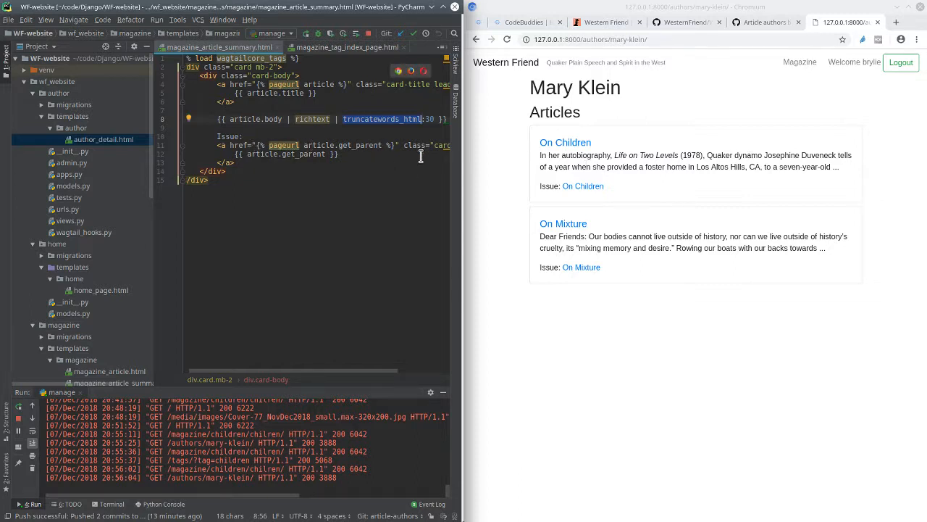
pyautogui.moveTo(336, 174)
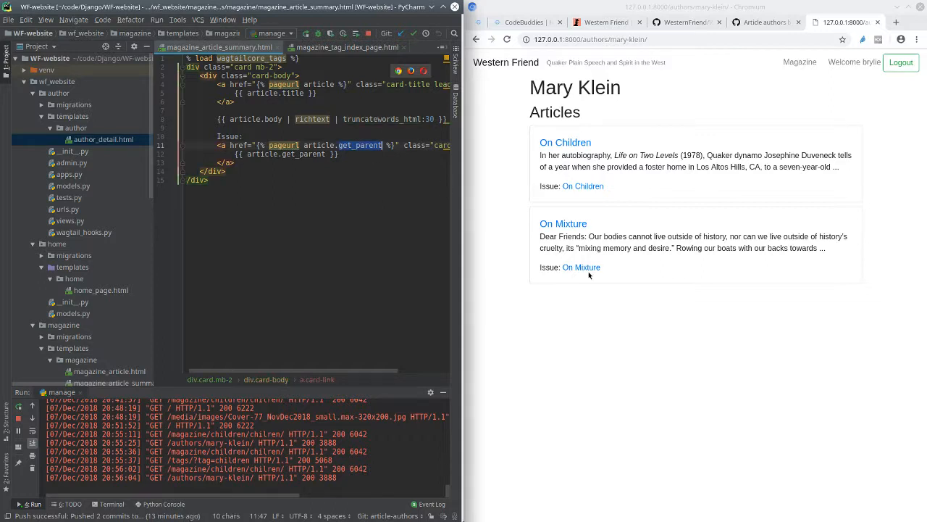
pyautogui.moveTo(581, 266)
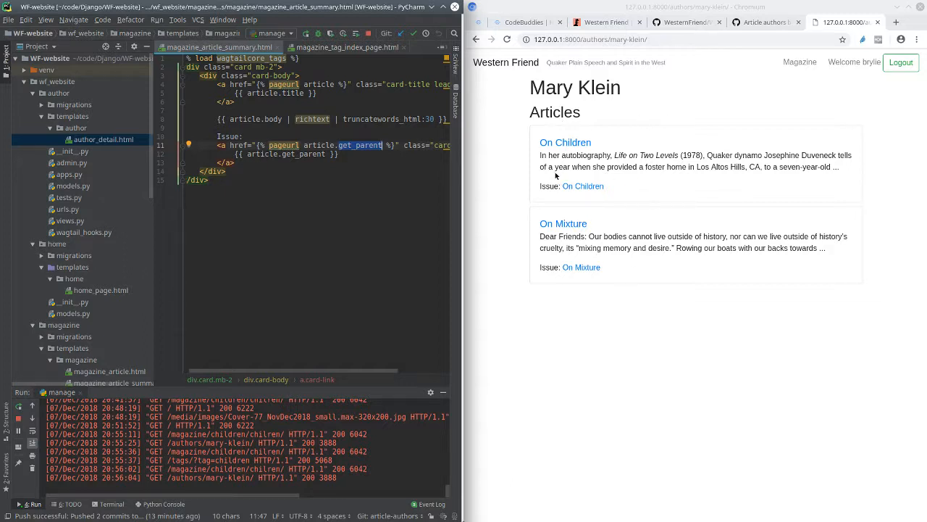
pyautogui.moveTo(571, 179)
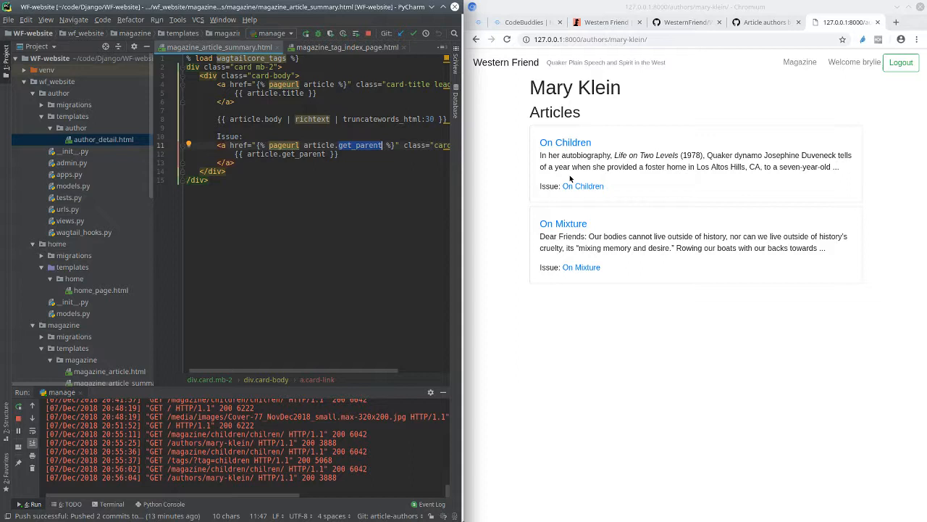
pyautogui.moveTo(490, 81)
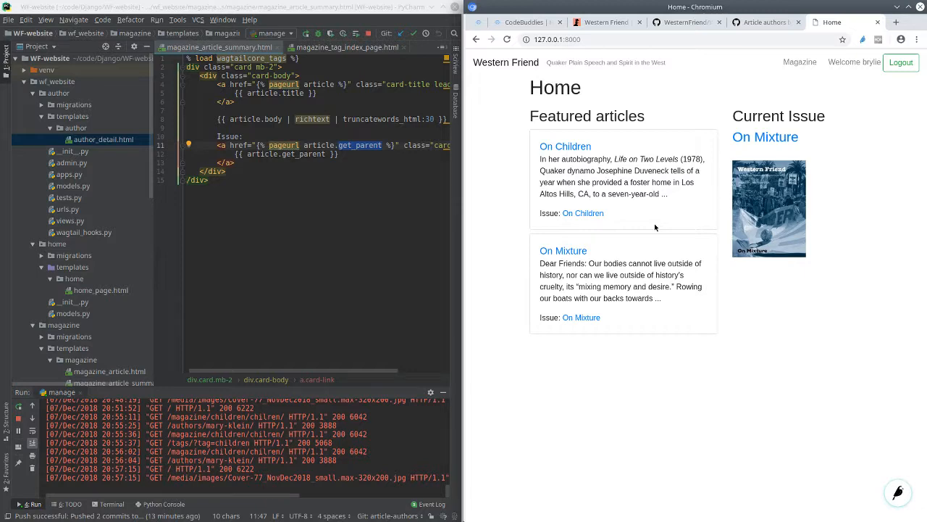
pyautogui.moveTo(595, 217)
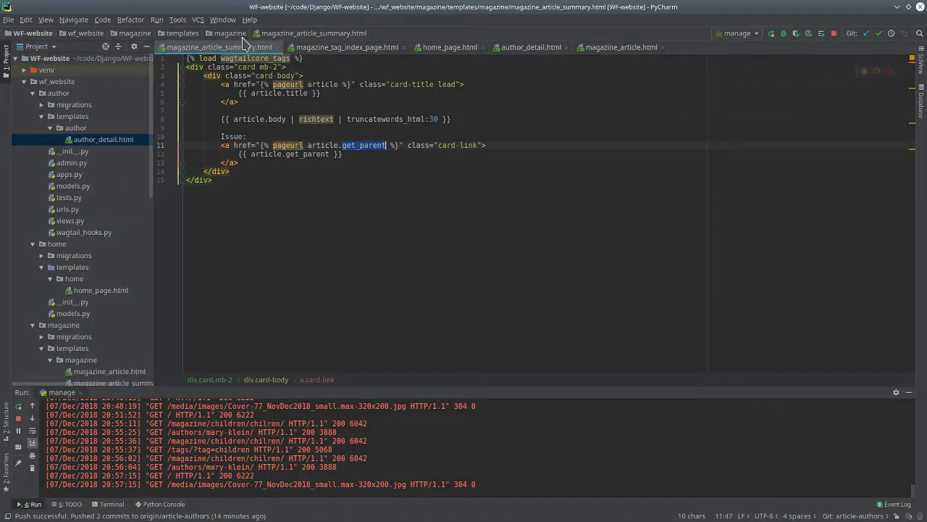
pyautogui.moveTo(330, 58)
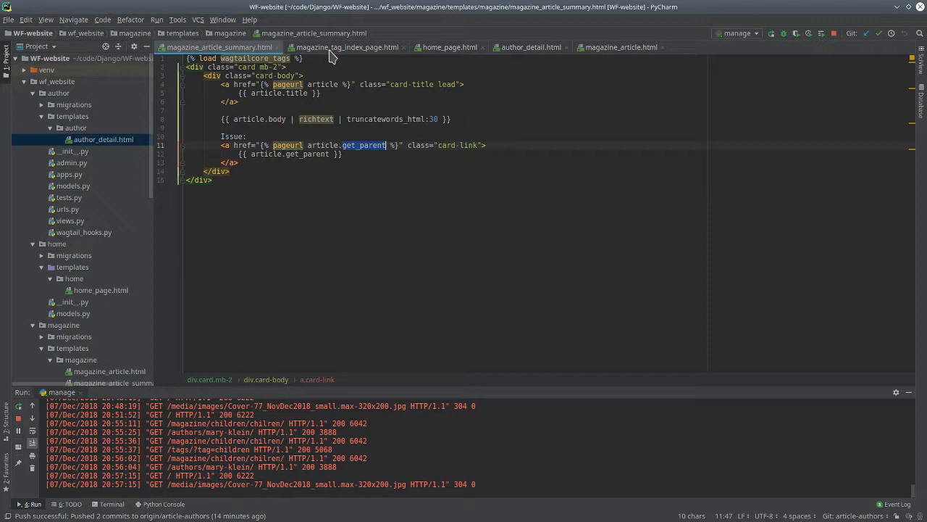
# Step: Show magazine_tag_index_page.html and its {% include %} line passing article=article
pyautogui.click(347, 46)
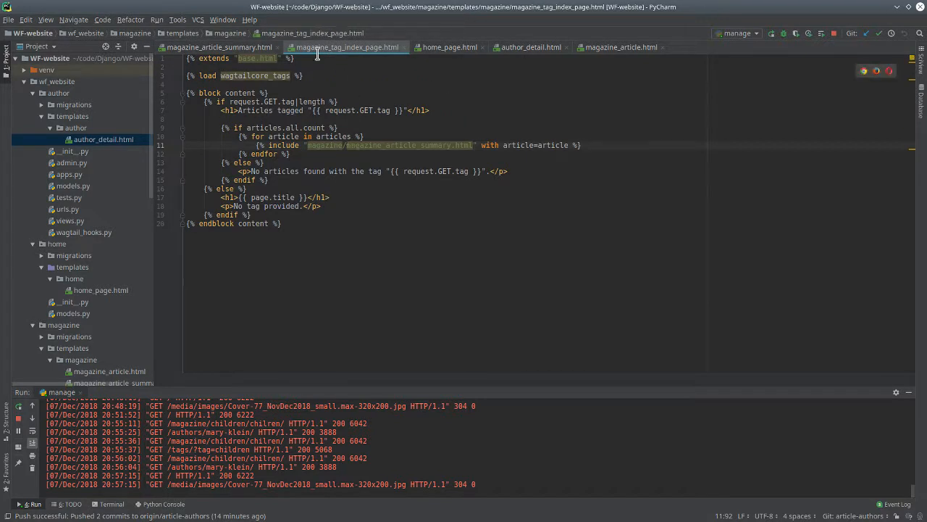
pyautogui.moveTo(394, 121)
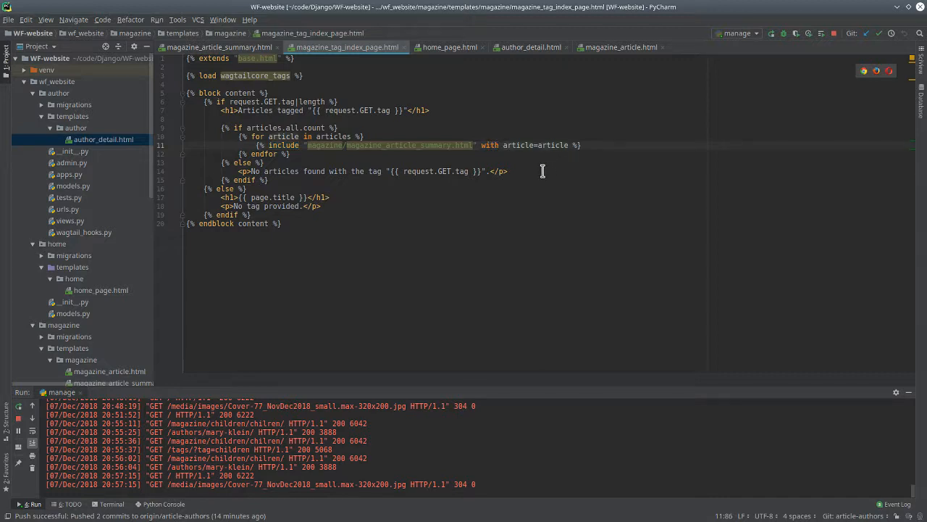
pyautogui.moveTo(562, 152)
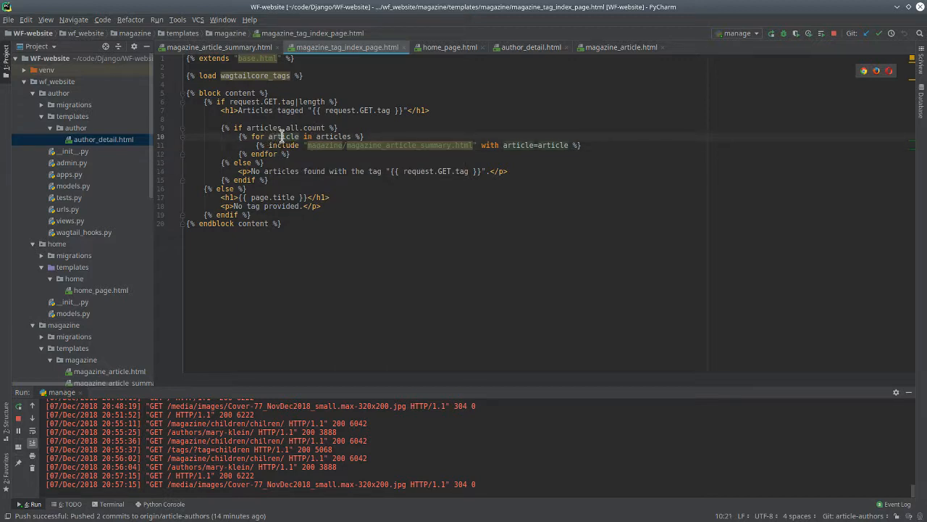
pyautogui.moveTo(309, 145)
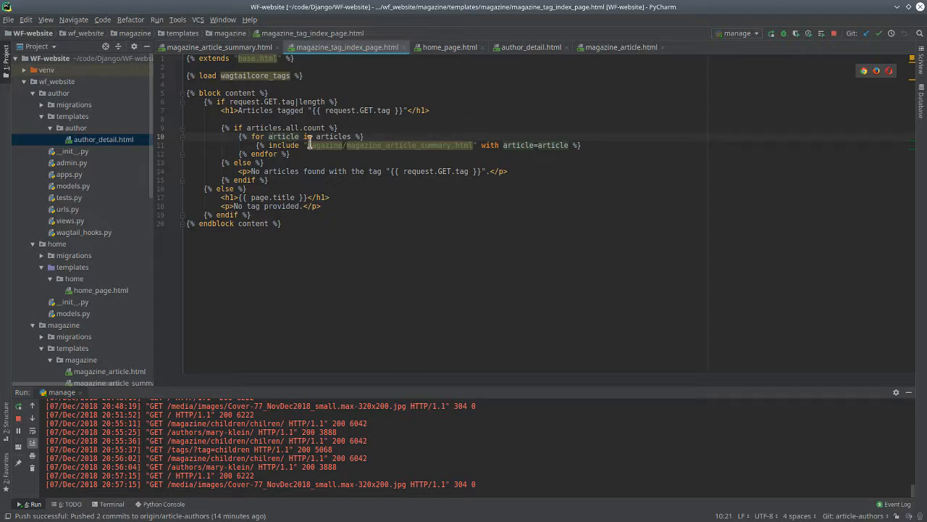
pyautogui.moveTo(530, 145)
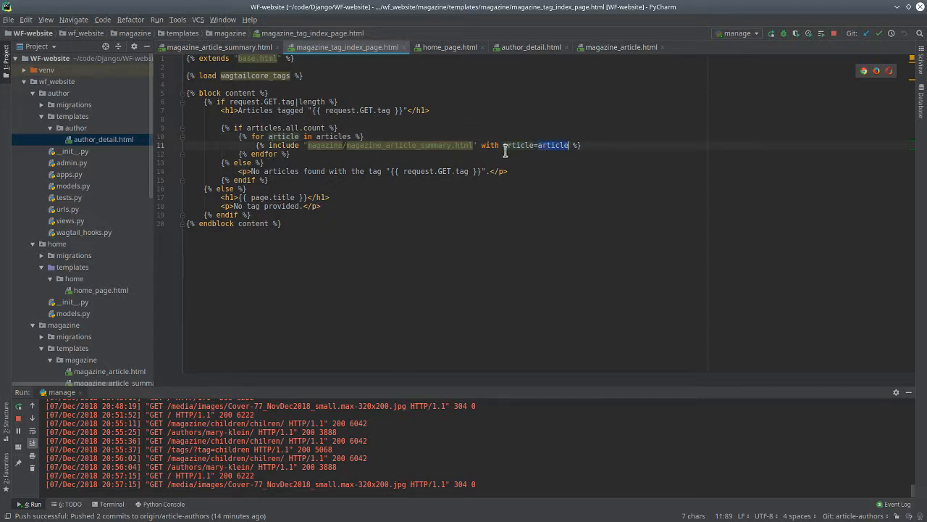
pyautogui.moveTo(443, 58)
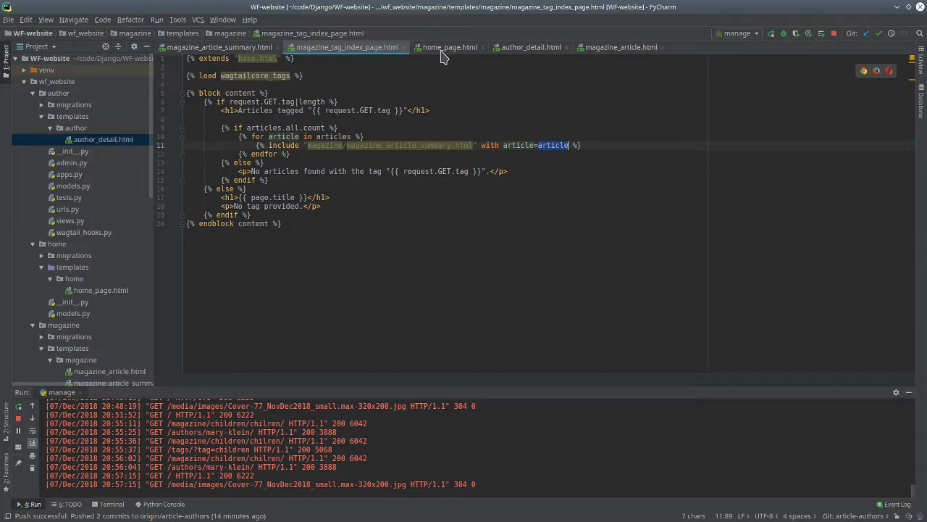
# Step: In home_page.html, trace the featured-article loop variable into the card include, then show author_detail.html
pyautogui.click(450, 46)
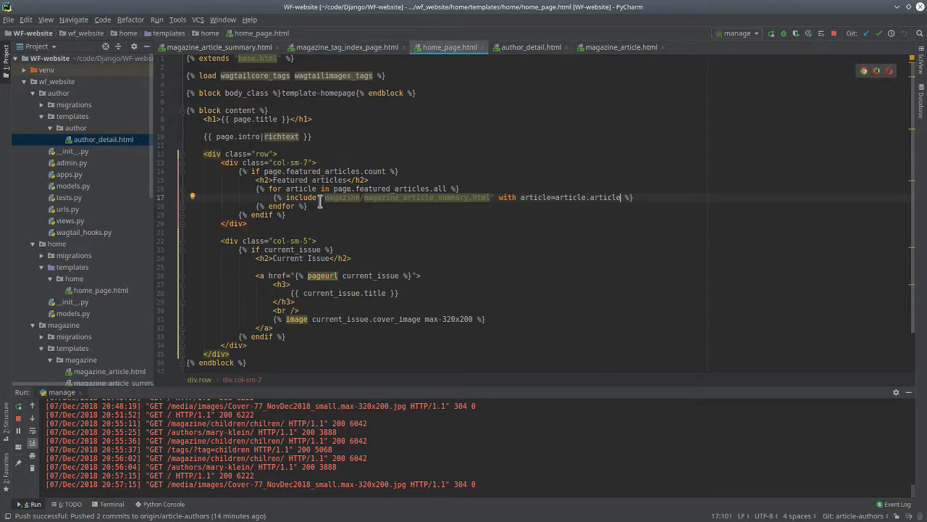
pyautogui.doubleClick(302, 188)
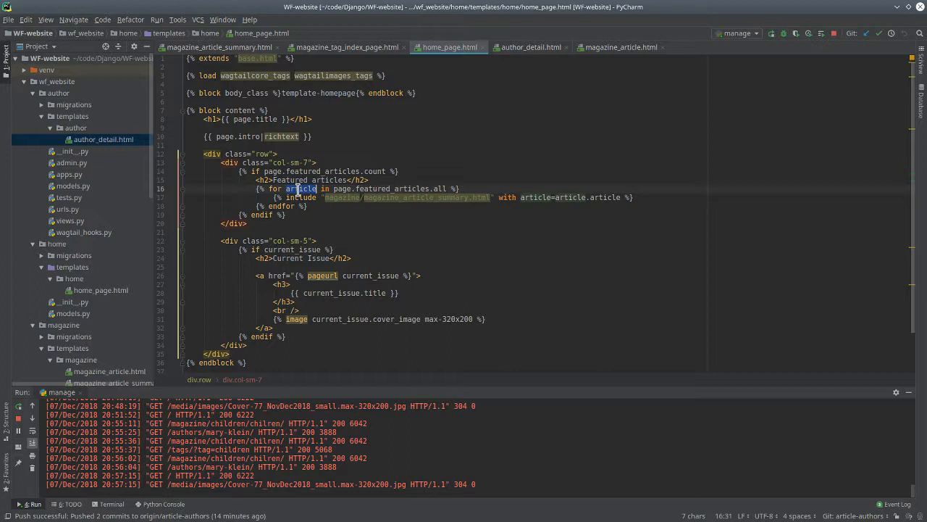
pyautogui.moveTo(409, 197)
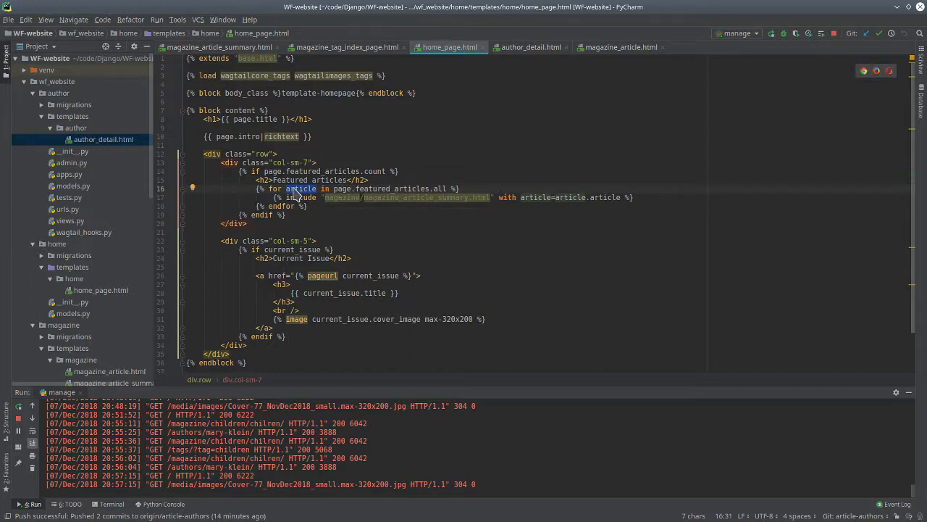
pyautogui.moveTo(557, 203)
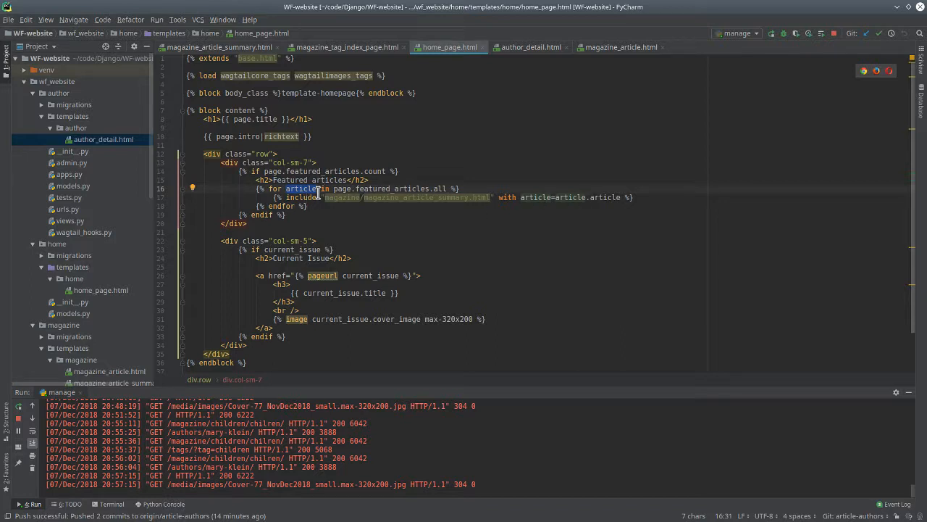
pyautogui.moveTo(407, 197)
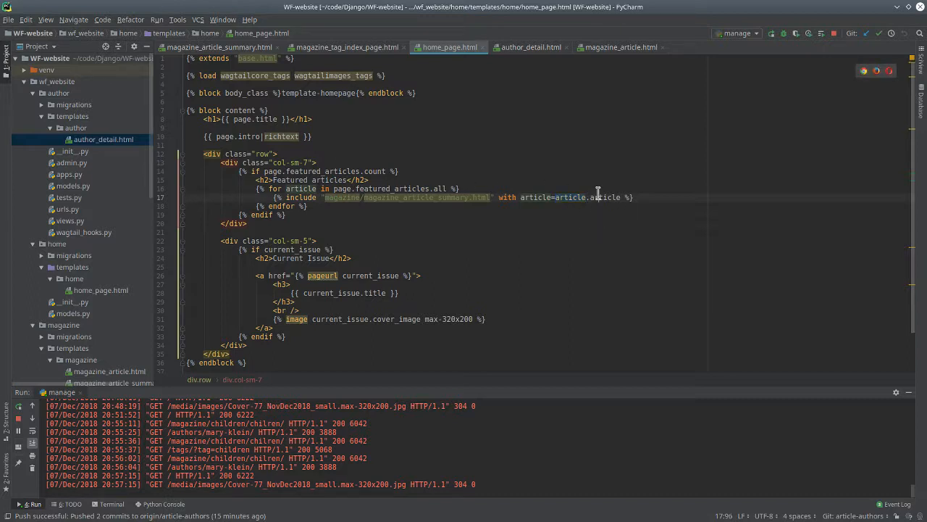
pyautogui.doubleClick(605, 197)
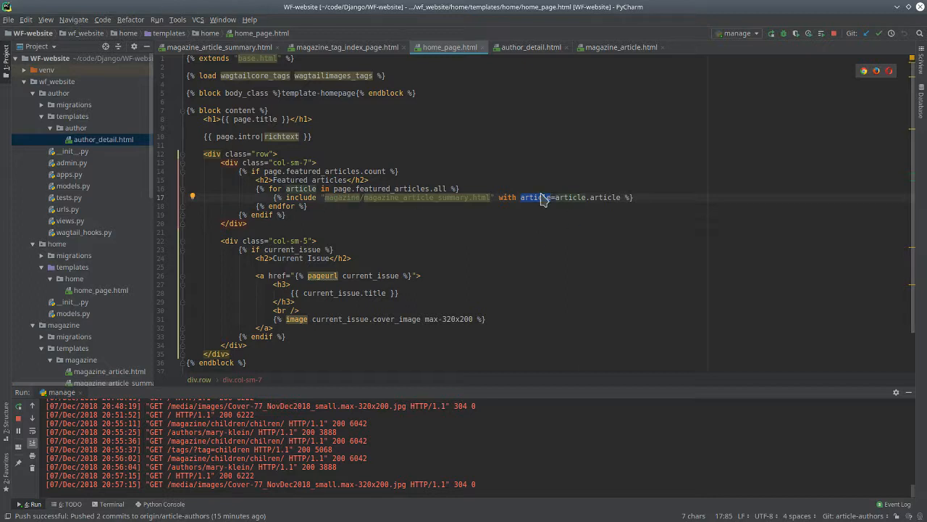
pyautogui.click(530, 47)
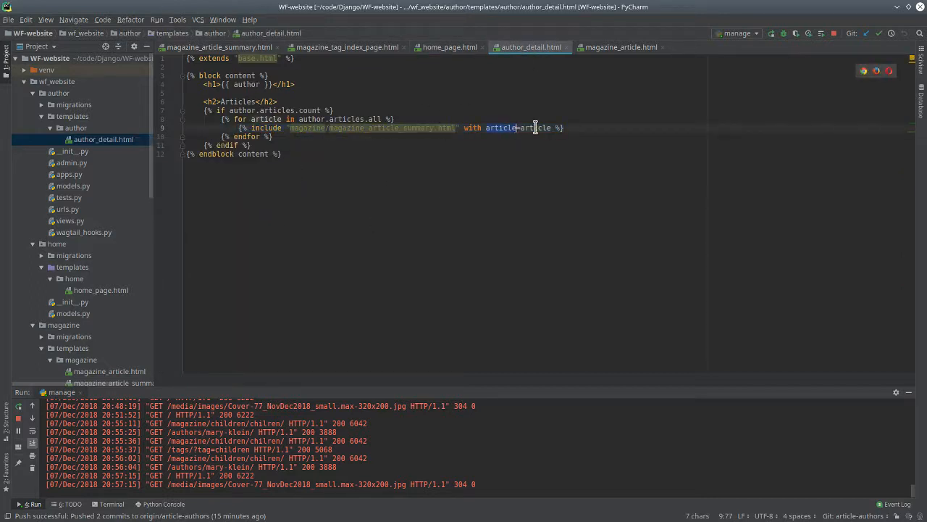
# Step: Show magazine_article.html beside the On Children page with its two linked authors
pyautogui.click(620, 46)
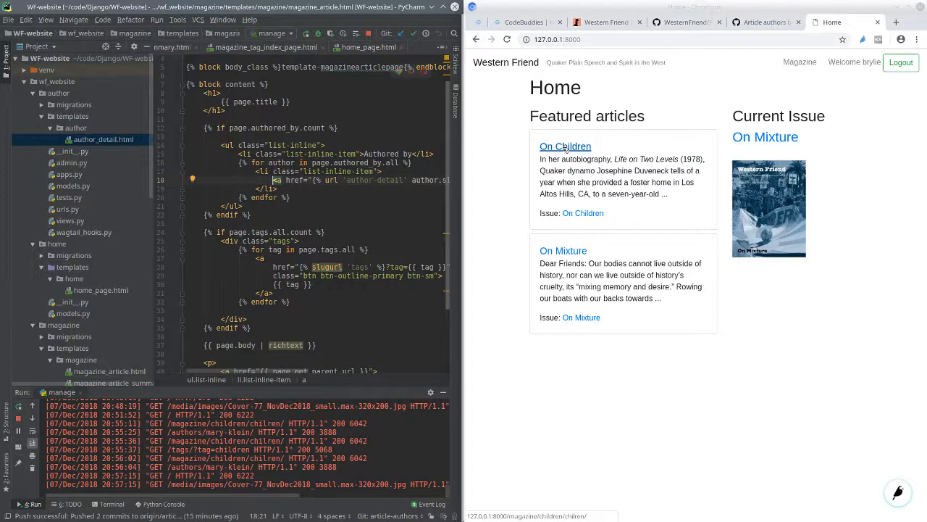
pyautogui.click(565, 145)
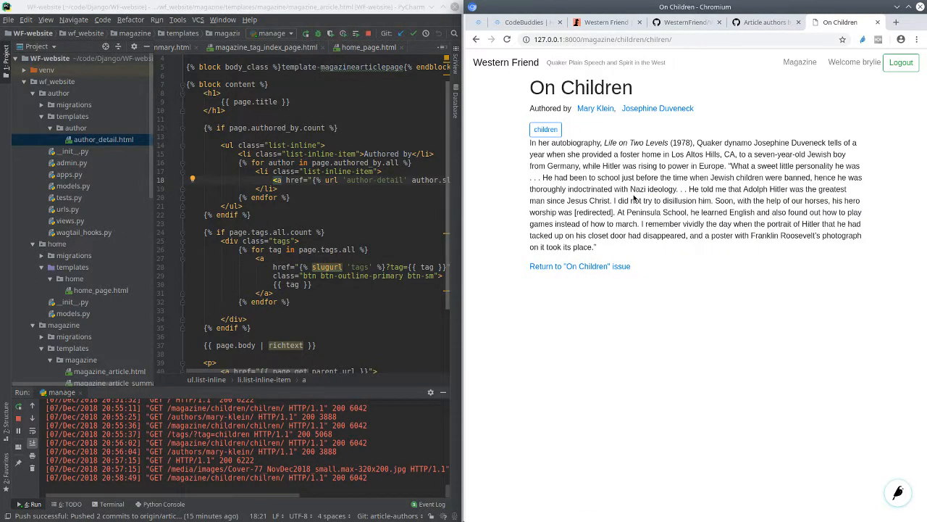
pyautogui.moveTo(658, 108)
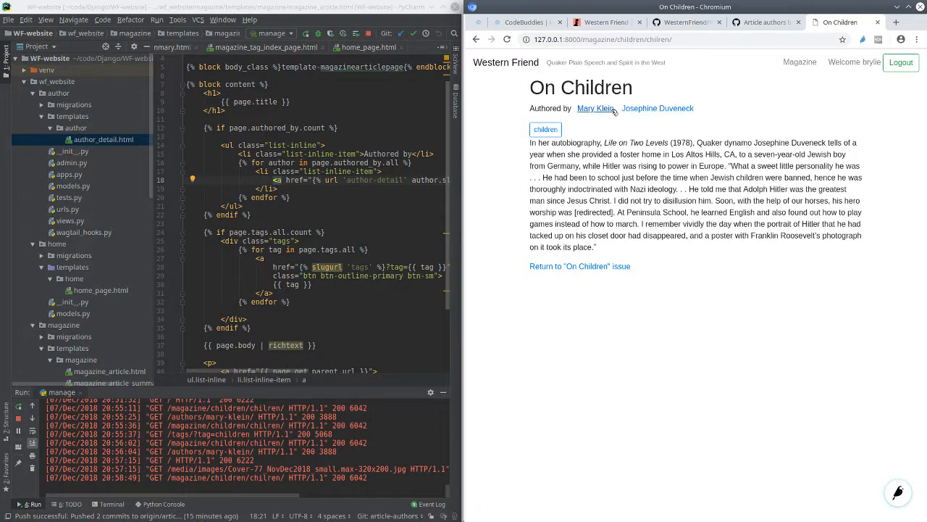
pyautogui.moveTo(596, 107)
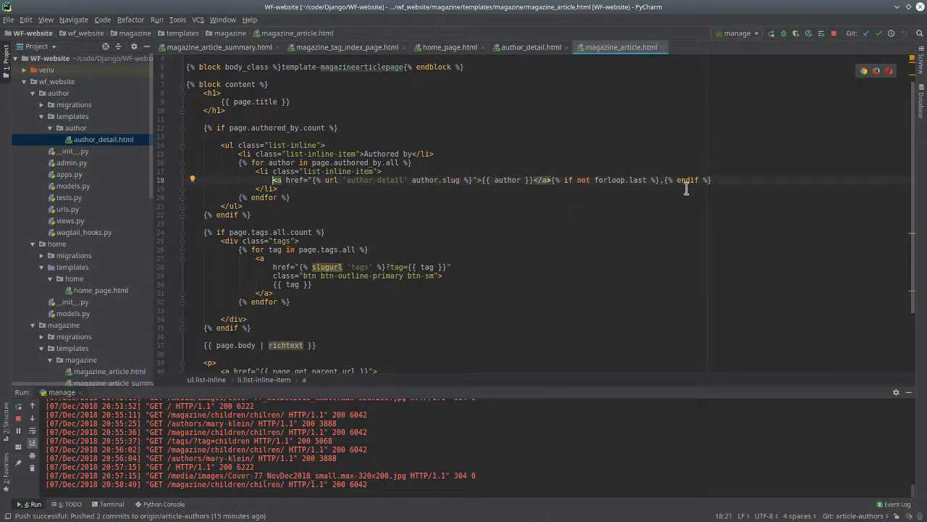
# Step: Trace the authored_by loop that links each author and inserts commas between names
pyautogui.click(713, 180)
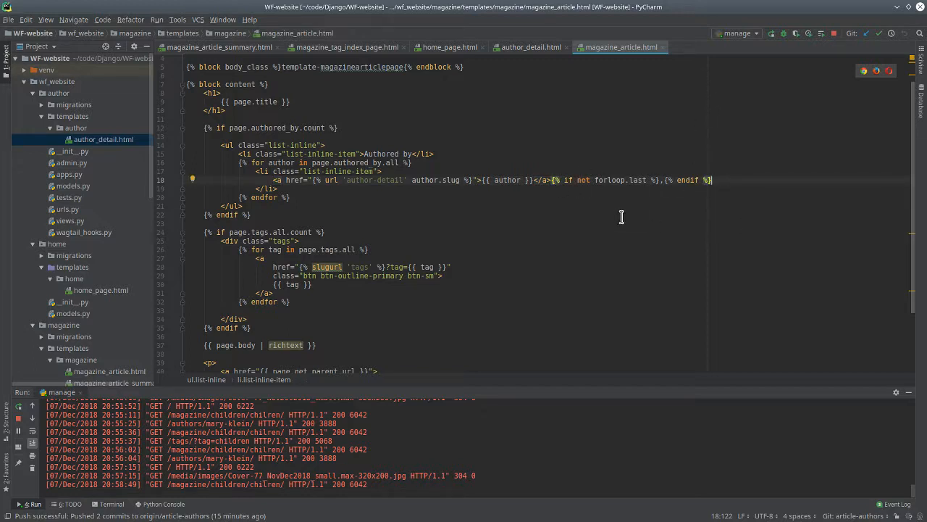
pyautogui.moveTo(742, 461)
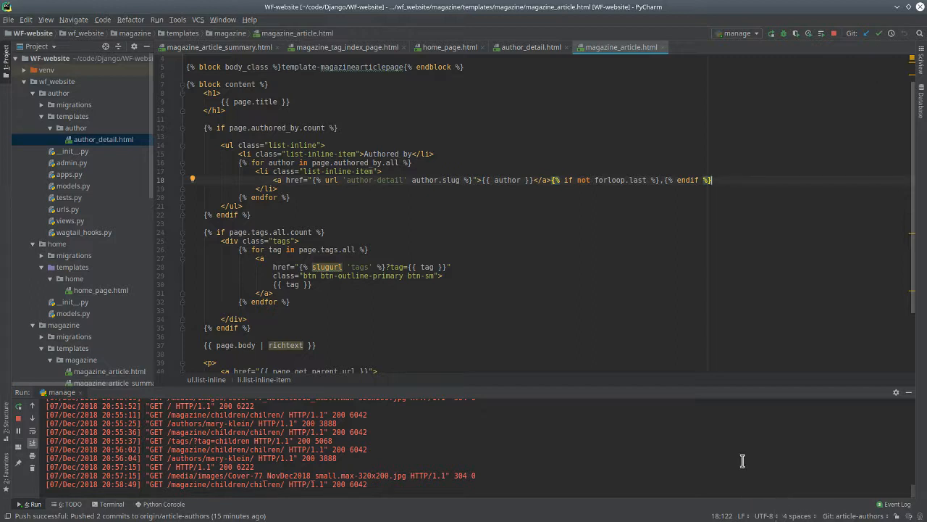
pyautogui.moveTo(113, 504)
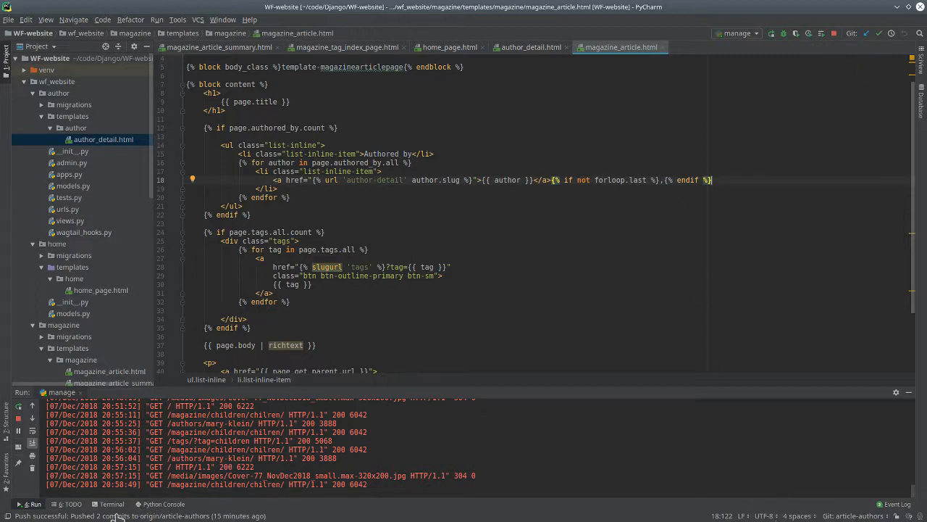
pyautogui.click(409, 205)
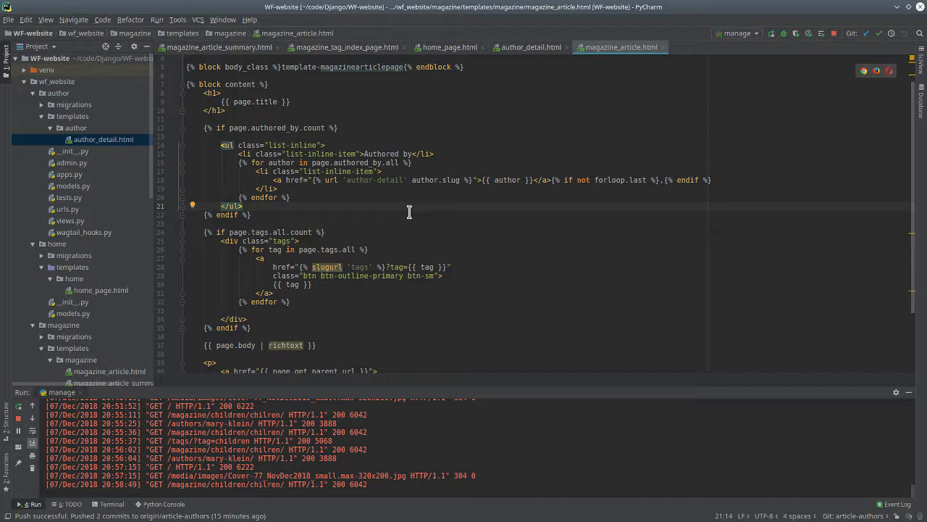
pyautogui.moveTo(693, 54)
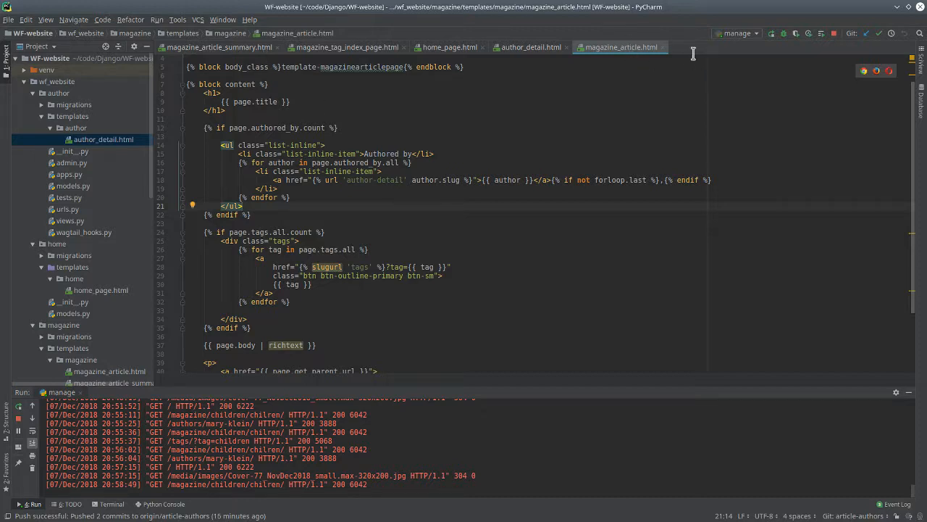
pyautogui.moveTo(263, 180)
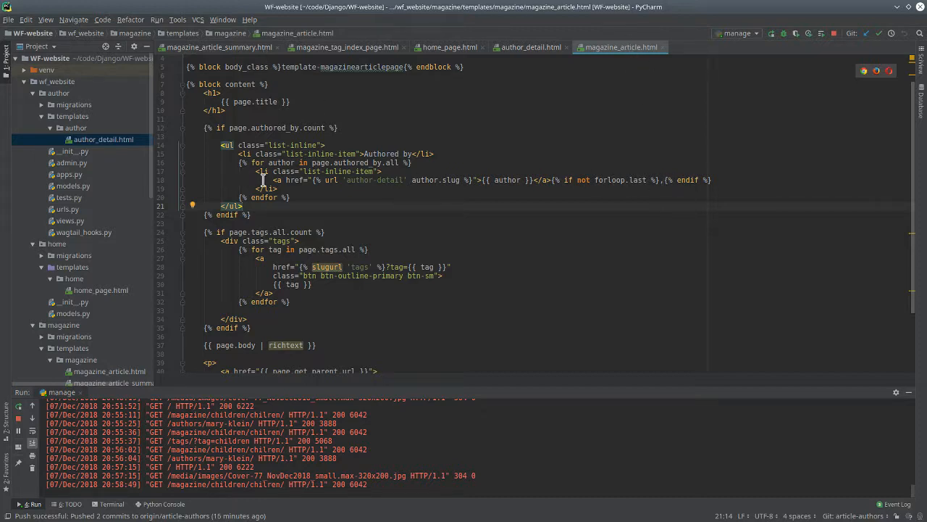
pyautogui.moveTo(597, 180)
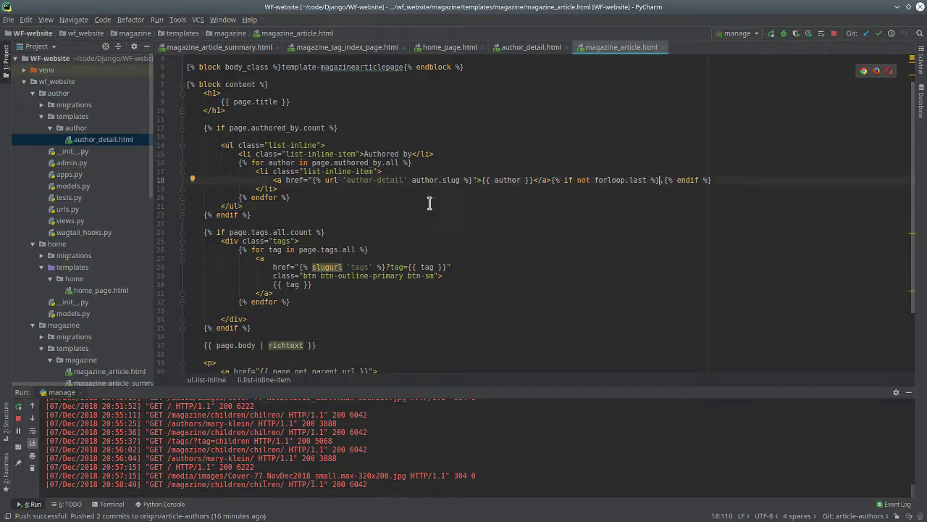
pyautogui.moveTo(580, 183)
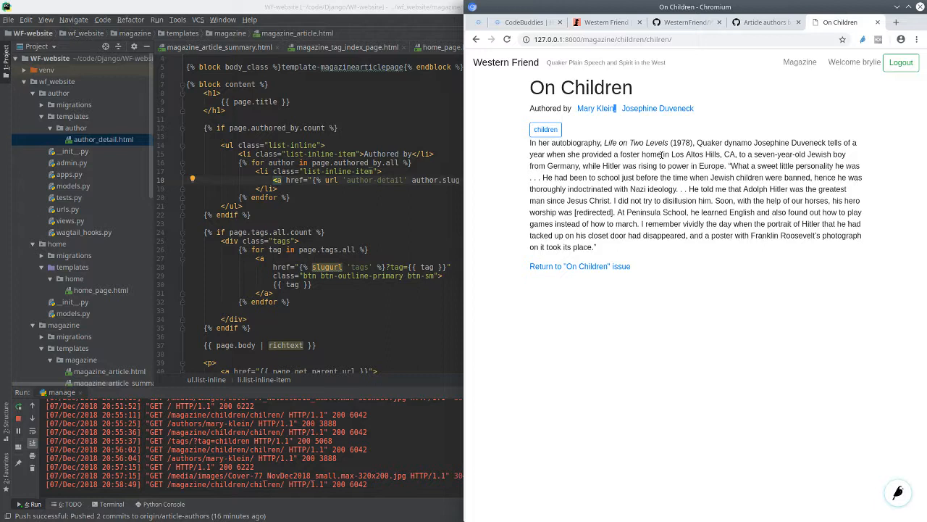
pyautogui.moveTo(595, 107)
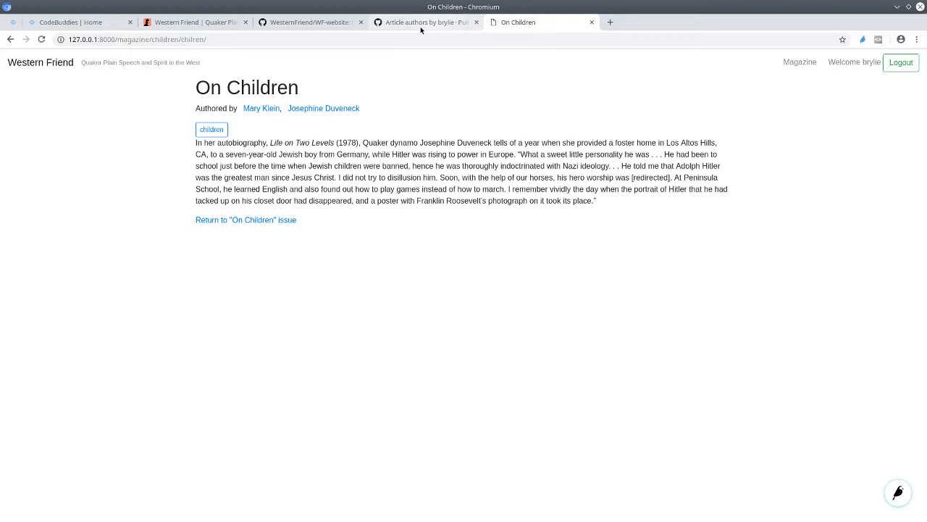
# Step: Review the Article authors pull request commits, then move to the CodeBuddies home page
pyautogui.click(423, 21)
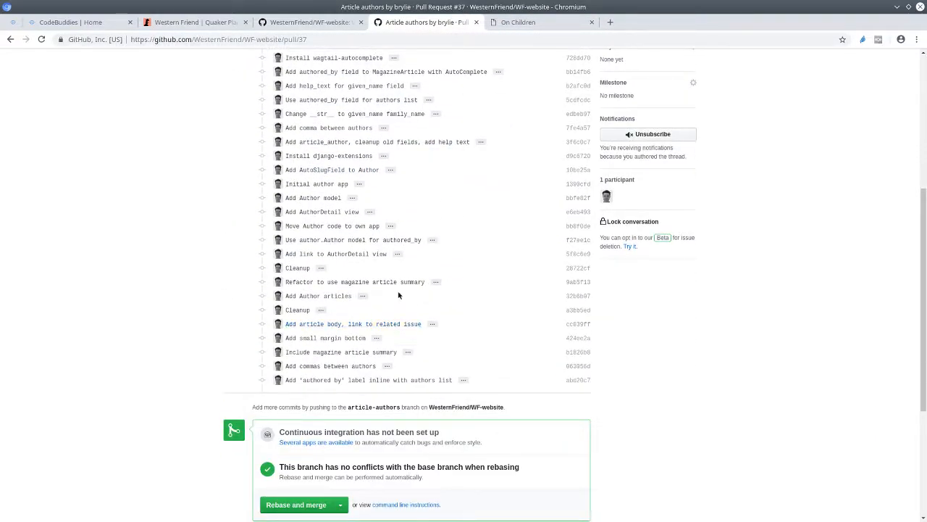
pyautogui.scroll(3)
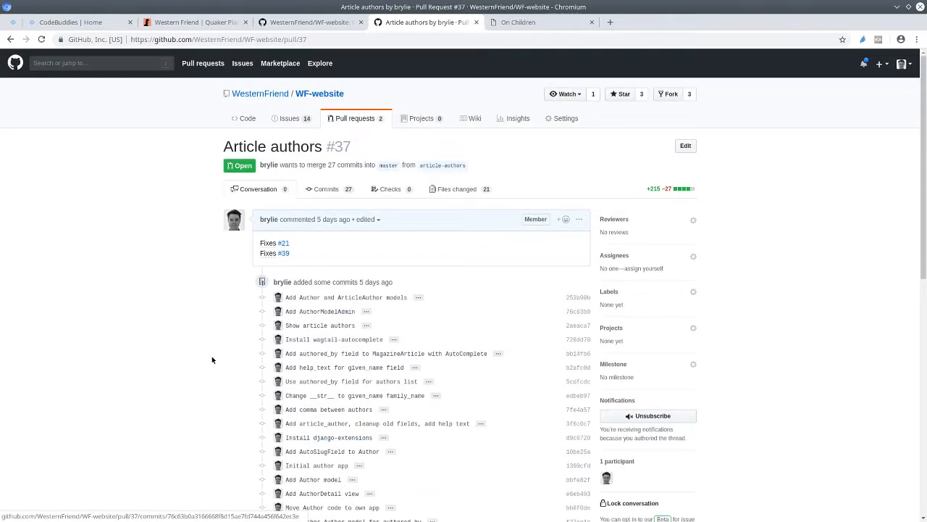
pyautogui.moveTo(319, 322)
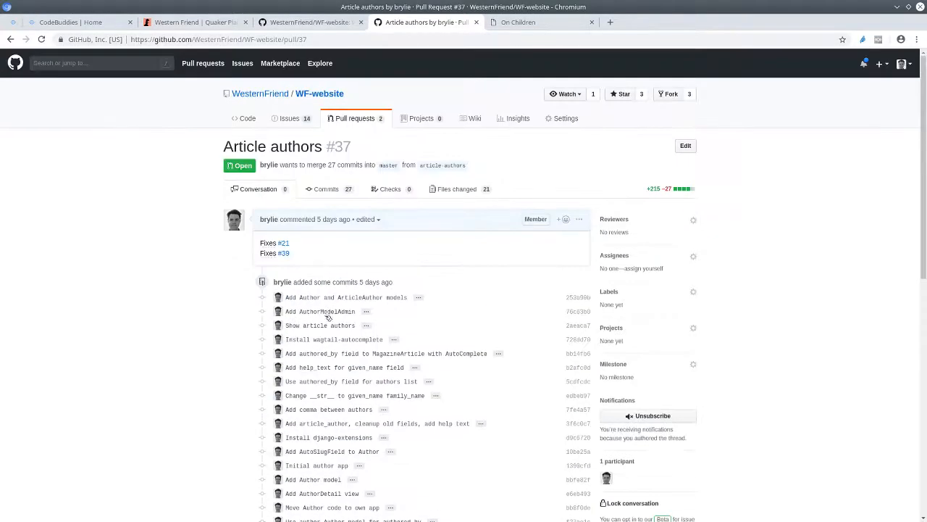
pyautogui.click(73, 22)
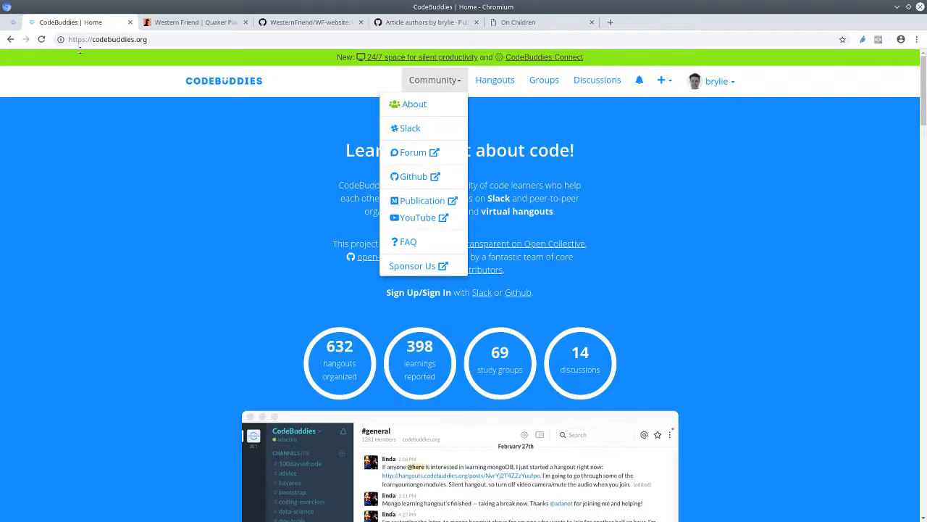